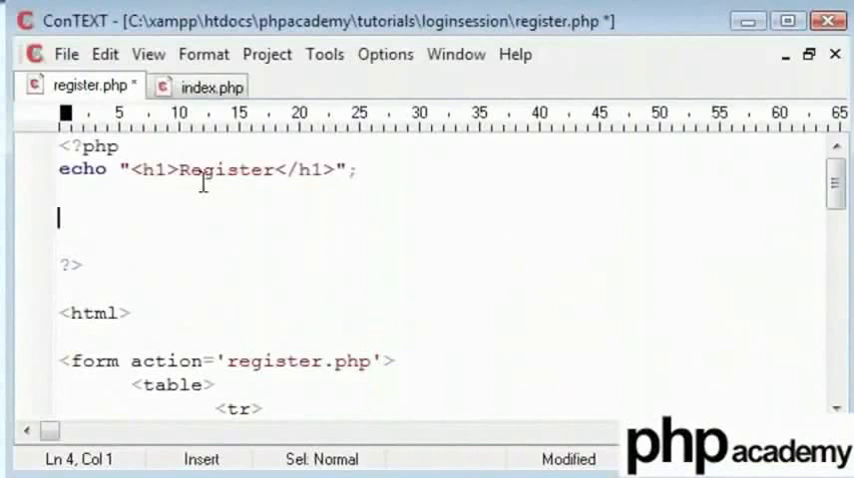
- Open login.php from the loginsession folder in ConTEXT
{"action": "left_click", "coordinate": [67, 54]}
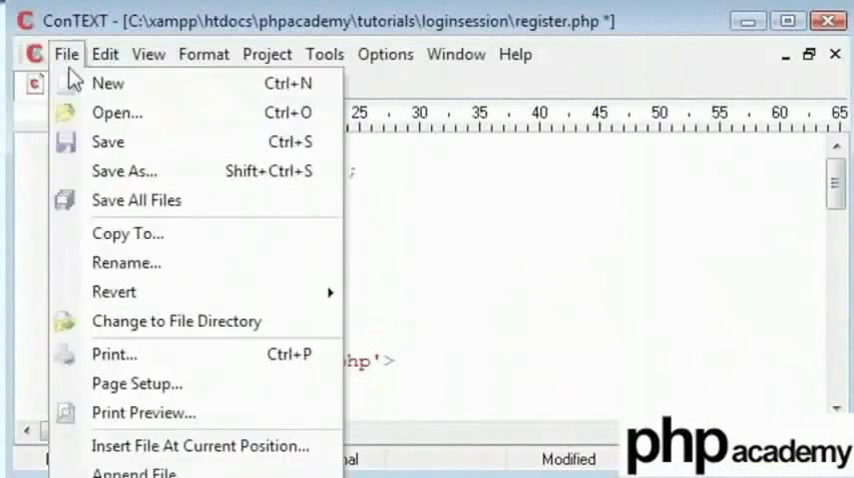
{"action": "left_click", "coordinate": [117, 111]}
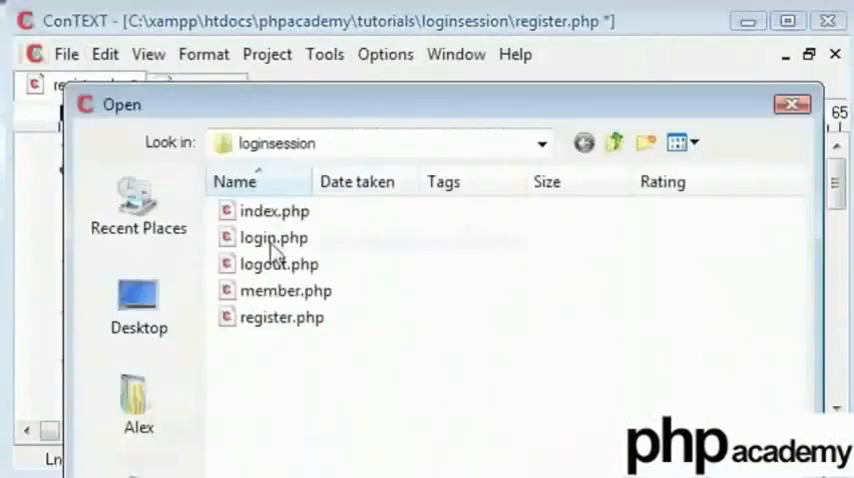
{"action": "double_click", "coordinate": [276, 238]}
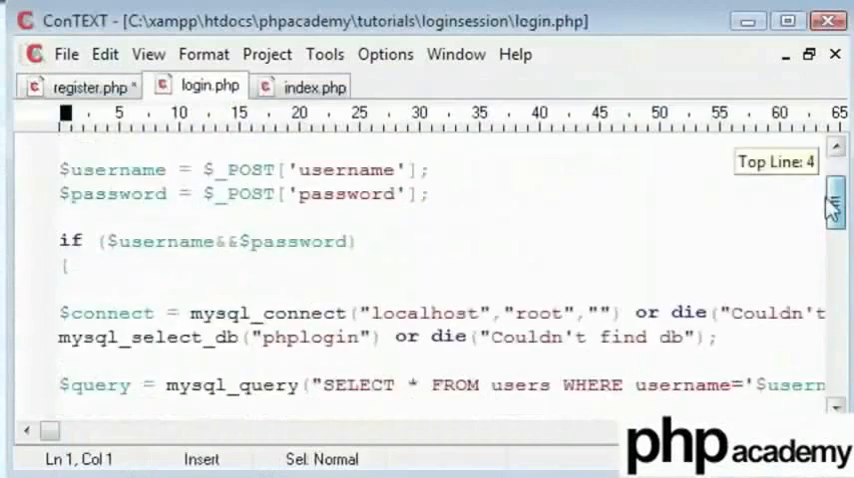
- Review login.php's $_POST handling, database query, row fetch and username/password match check
{"action": "scroll", "scroll_direction": "down", "scroll_amount": 3}
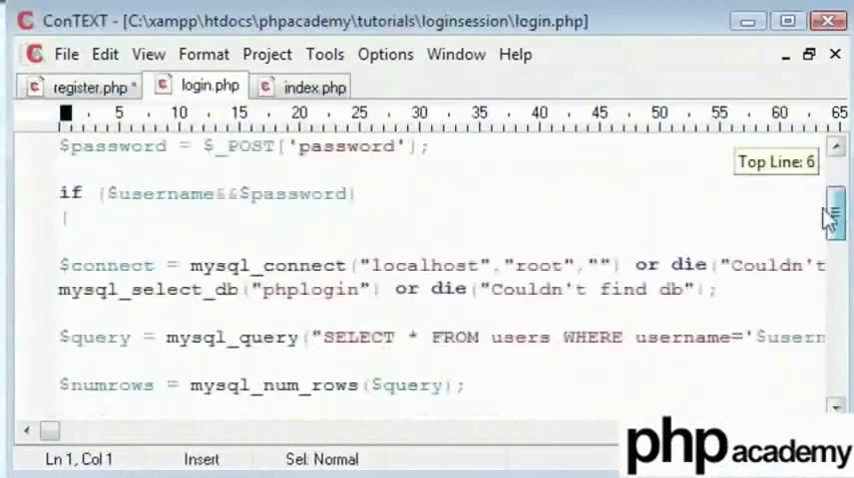
{"action": "scroll", "scroll_direction": "down", "scroll_amount": 3}
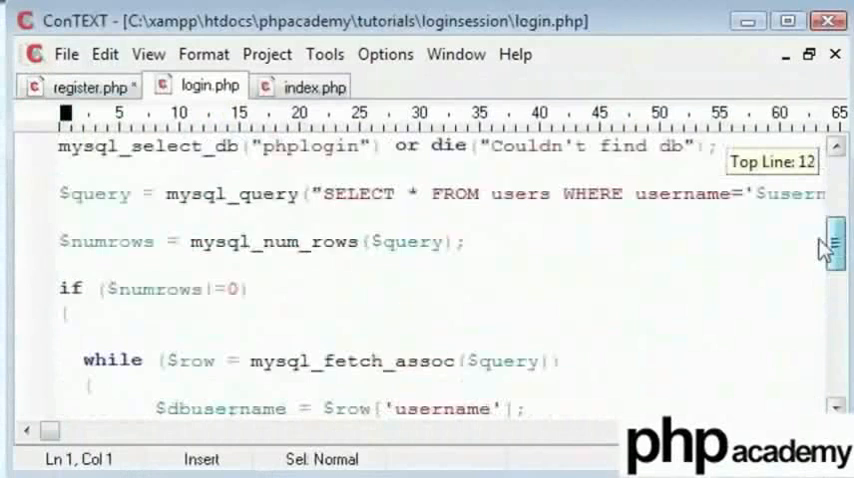
{"action": "scroll", "scroll_direction": "up", "scroll_amount": 3}
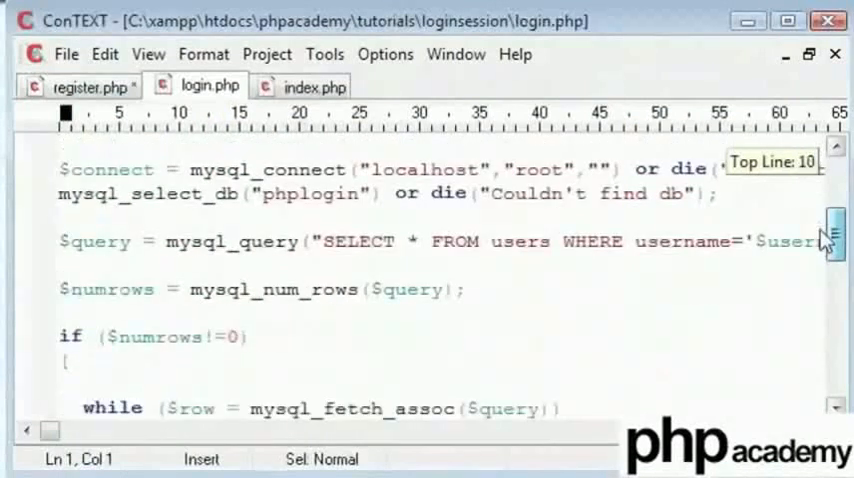
{"action": "scroll", "scroll_direction": "down", "scroll_amount": 3}
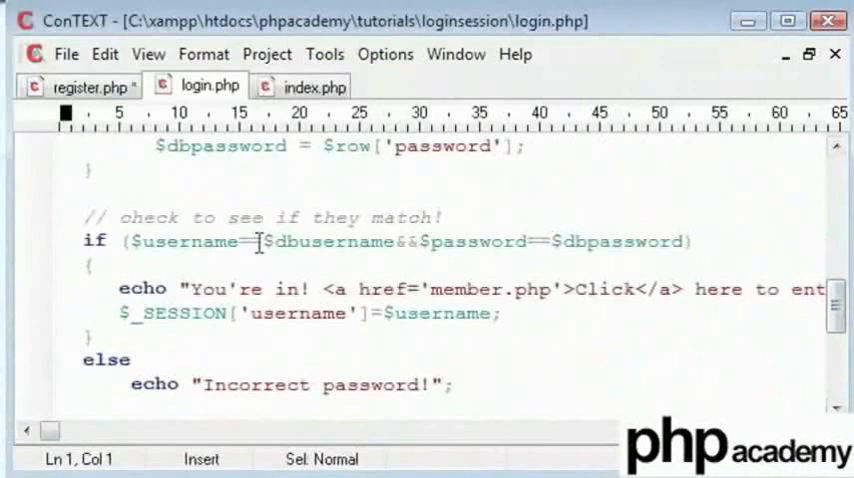
{"action": "left_click", "coordinate": [548, 242]}
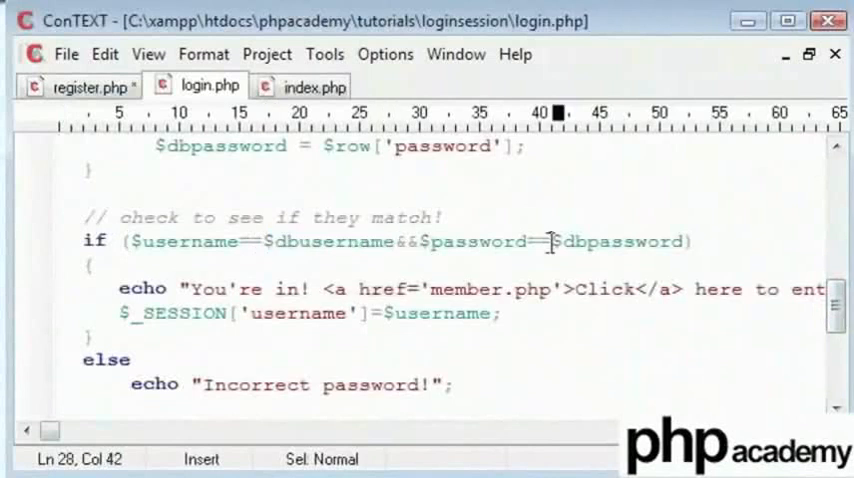
{"action": "double_click", "coordinate": [615, 241]}
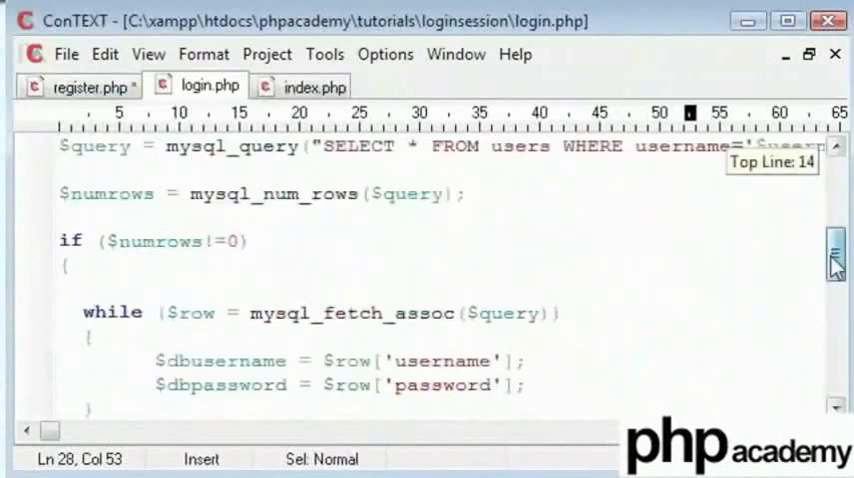
{"action": "scroll", "scroll_direction": "down", "scroll_amount": 3}
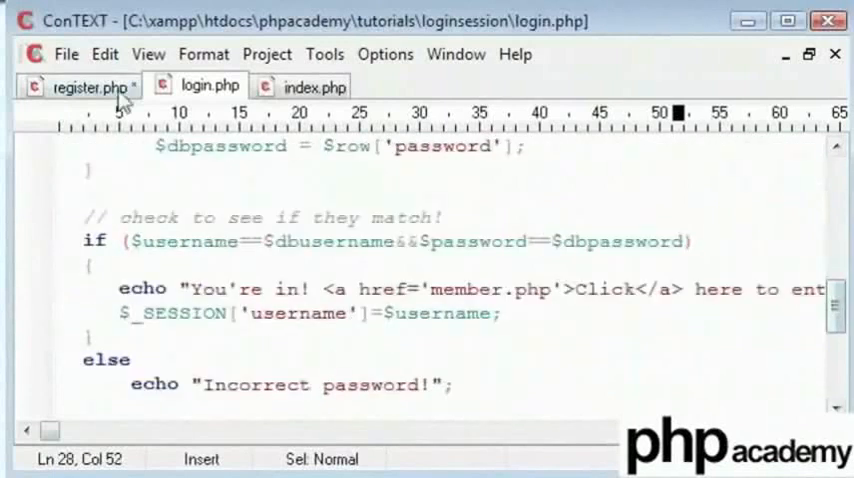
- In register.php, store $_POST['submit'] in $submit and add an empty if ($submit) block
{"action": "left_click", "coordinate": [85, 86]}
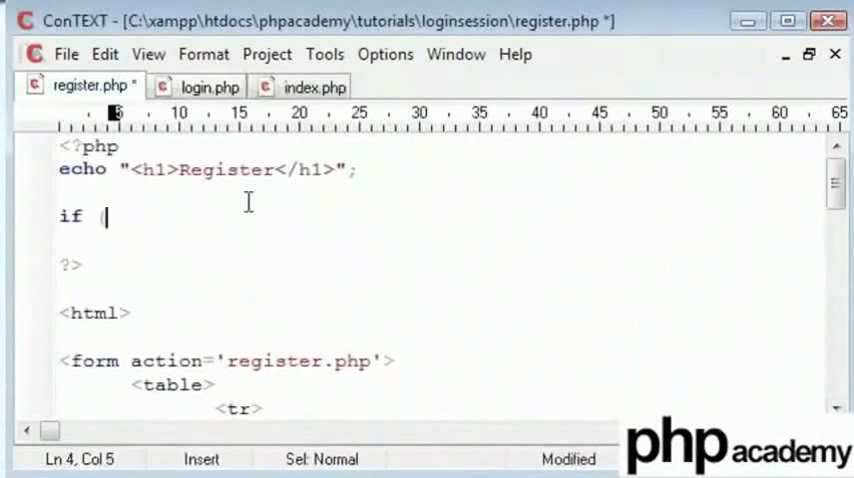
{"action": "type", "text": "($submit)"}
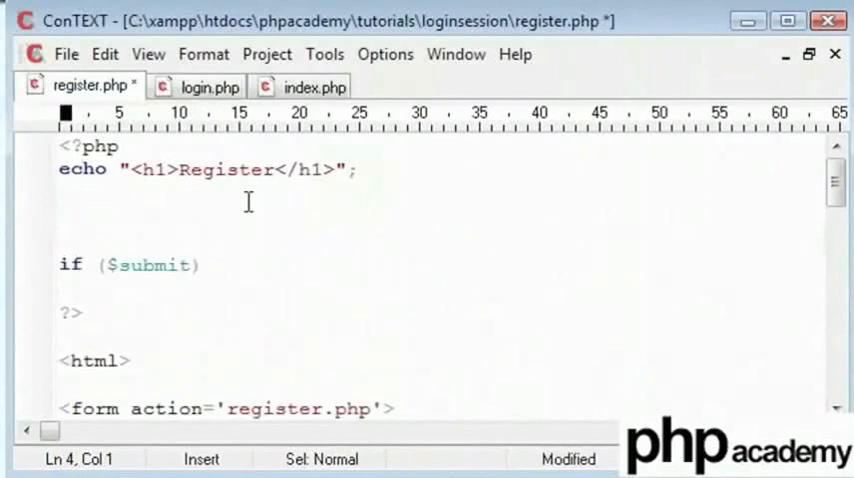
{"action": "type", "text": "$submit = $_POST[''];"}
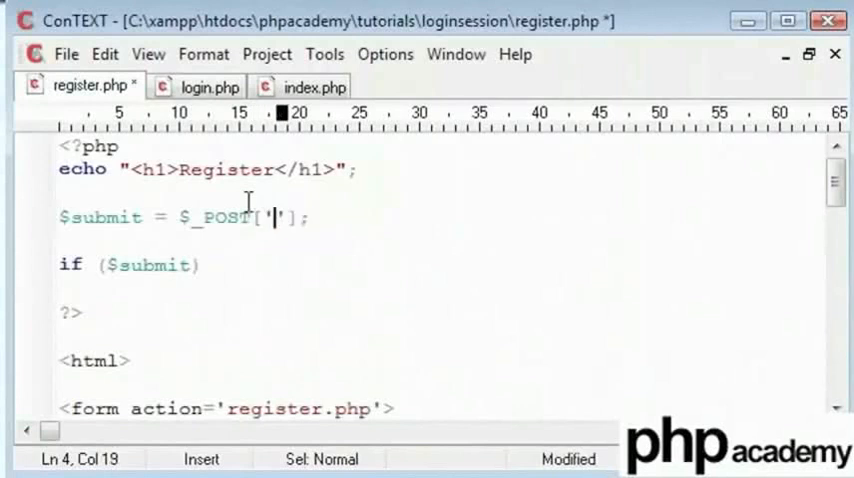
{"action": "type", "text": "submit"}
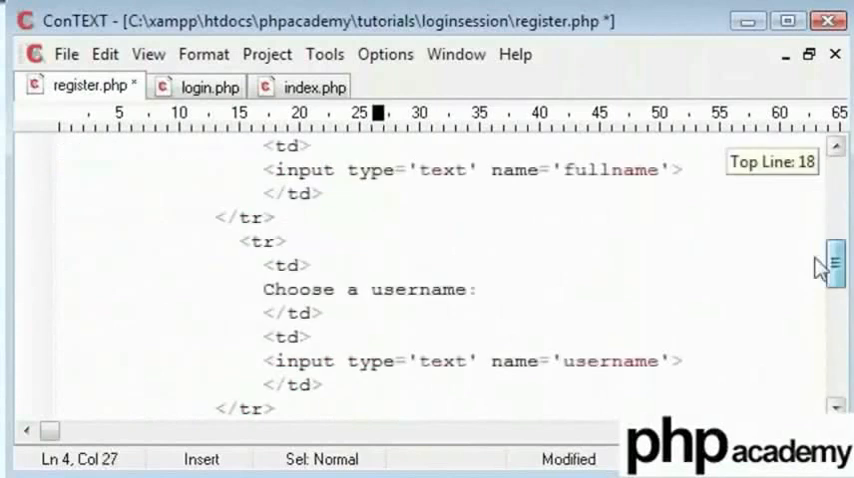
{"action": "scroll", "scroll_direction": "down", "scroll_amount": 3}
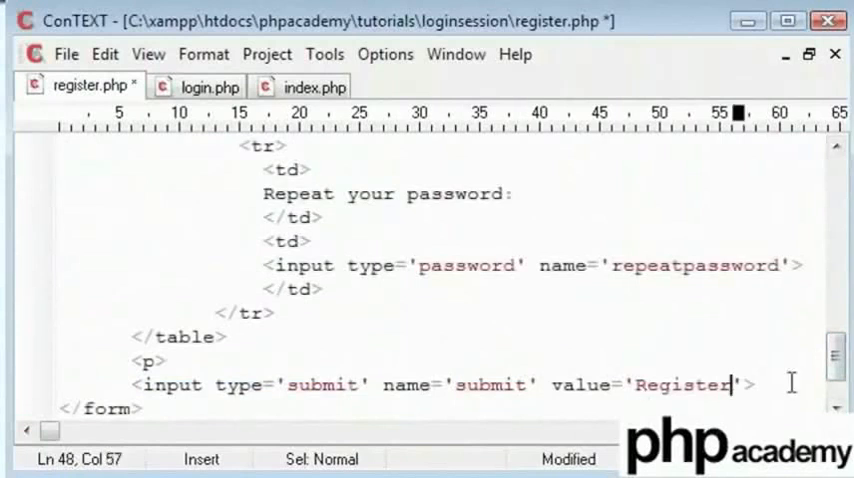
{"action": "scroll", "scroll_direction": "up", "scroll_amount": 3}
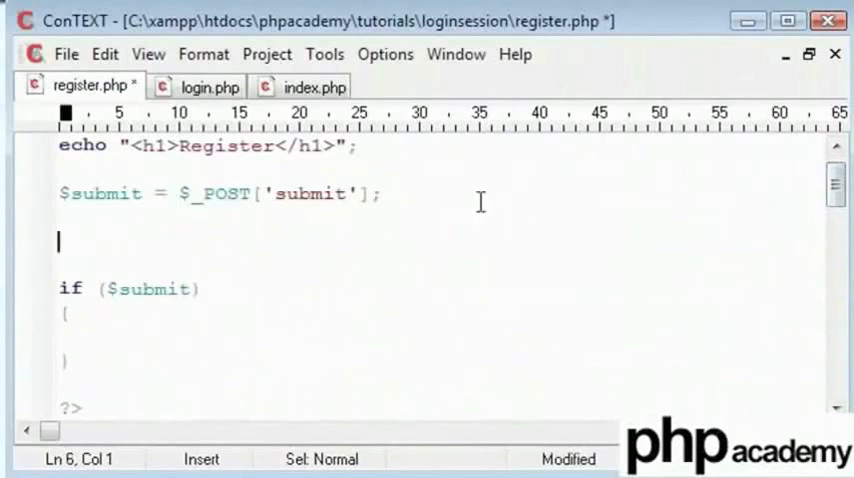
- Add $fullname = $_POST['fullname']; below the submit line
{"action": "left_click", "coordinate": [70, 194]}
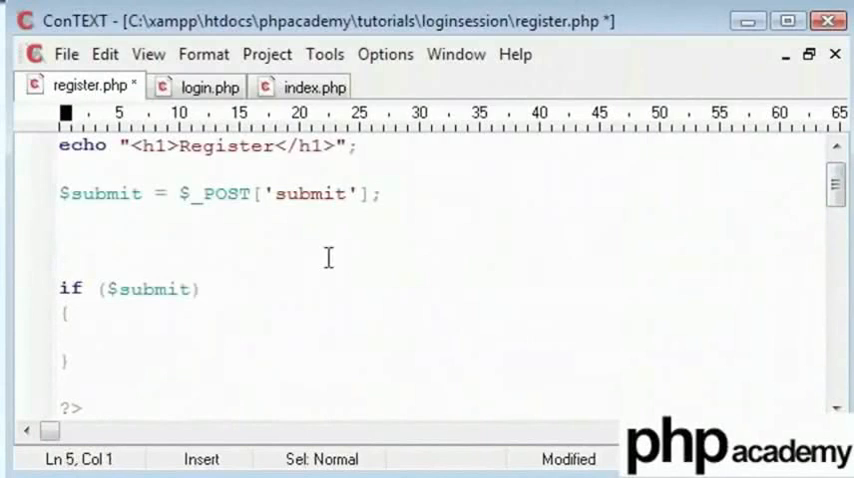
{"action": "type", "text": "$name"}
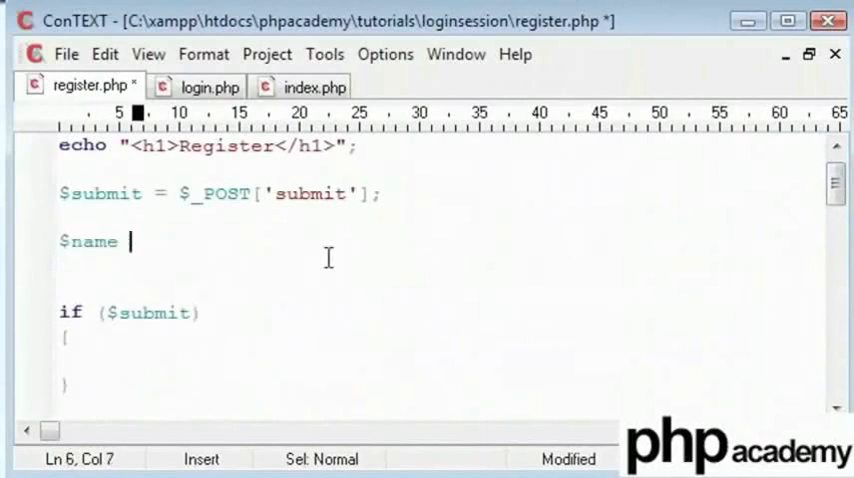
{"action": "key", "text": "BackSpace"}
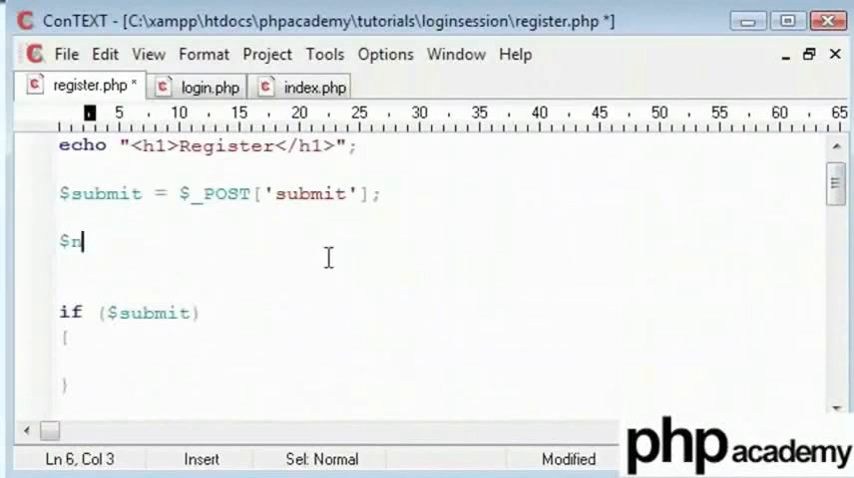
{"action": "type", "text": "ullname"}
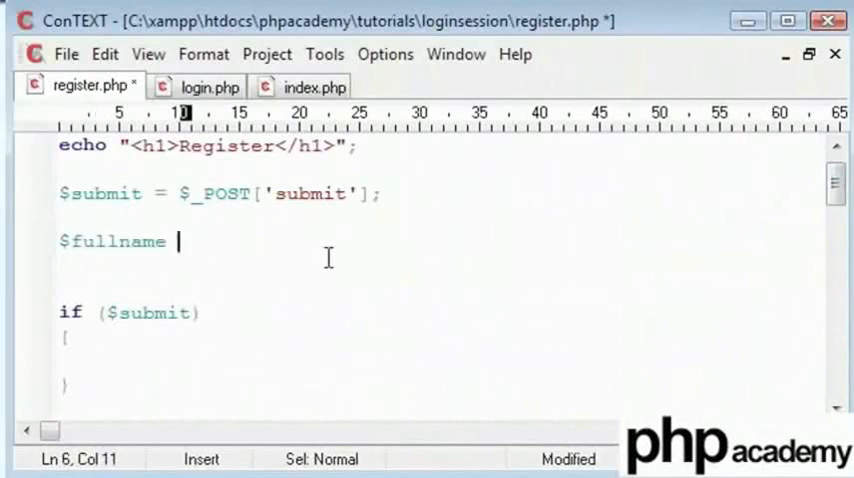
{"action": "type", "text": "= $_POST[''];"}
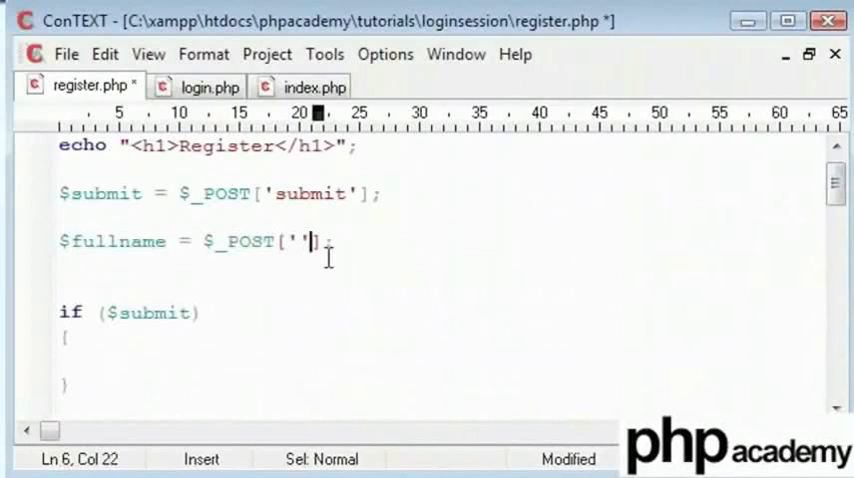
{"action": "type", "text": "fullname"}
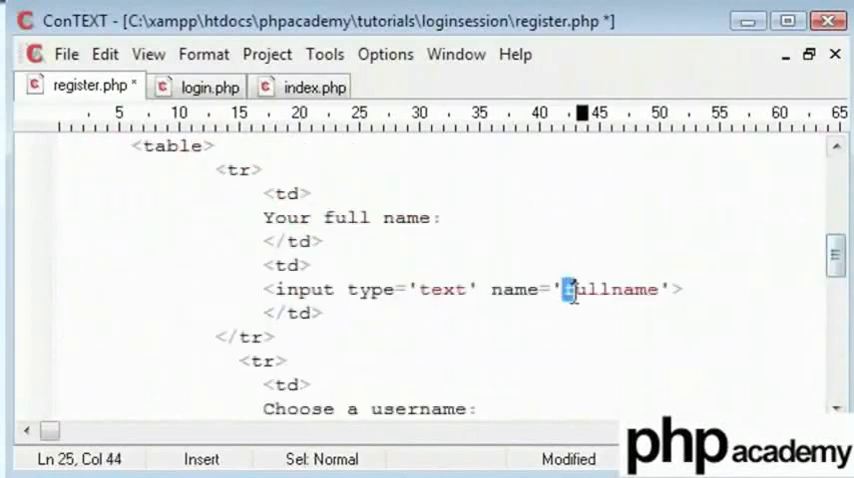
- Add $username = $_POST['username']; and a duplicate of that line
{"action": "scroll", "scroll_direction": "down", "scroll_amount": 3}
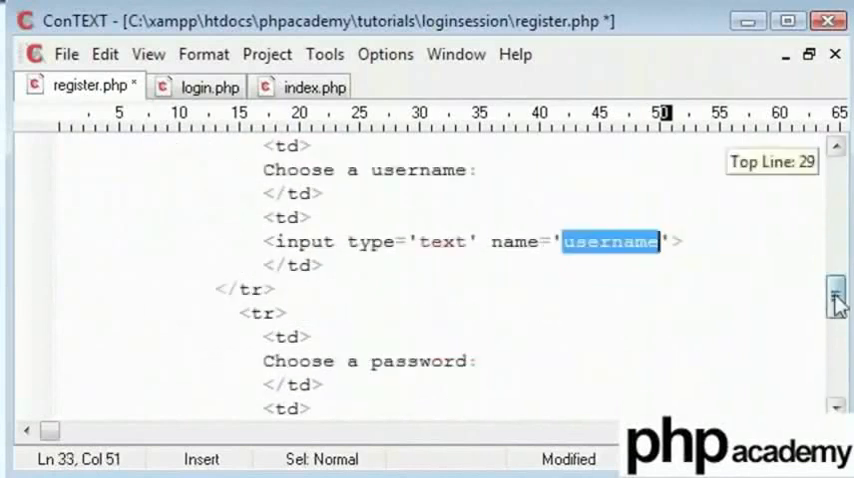
{"action": "scroll", "scroll_direction": "down", "scroll_amount": 3}
{"action": "type", "text": "$"}
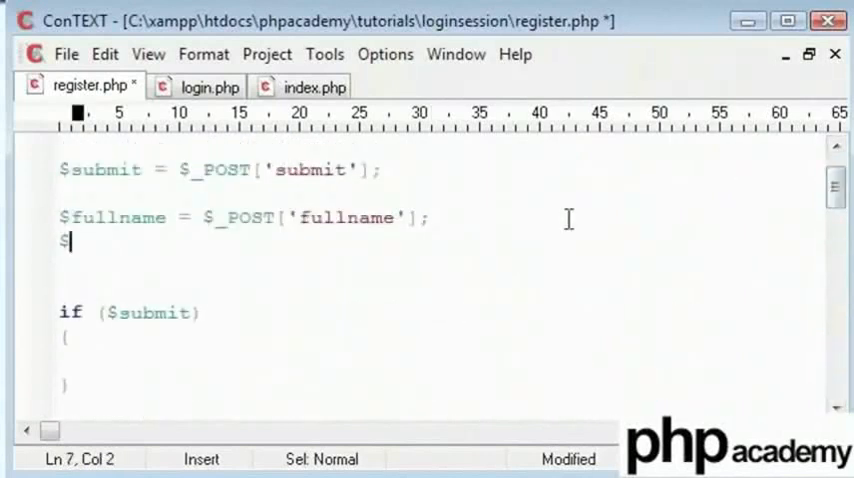
{"action": "type", "text": "username ="}
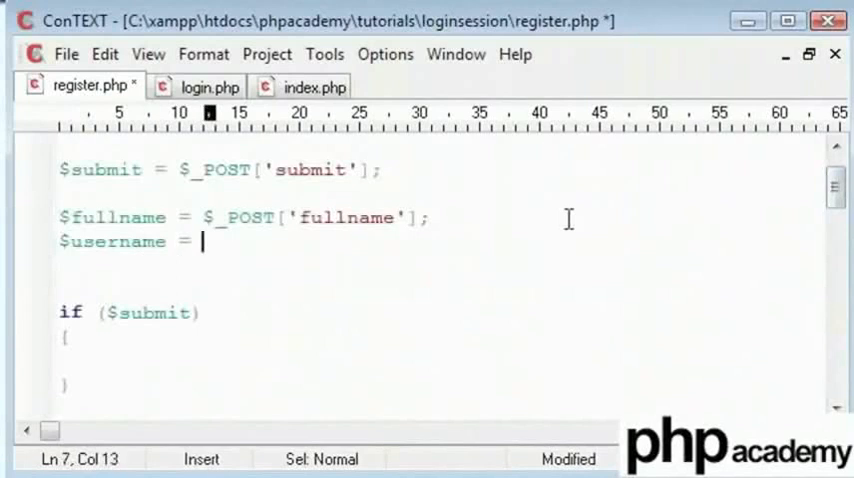
{"action": "type", "text": "$_POST[]"}
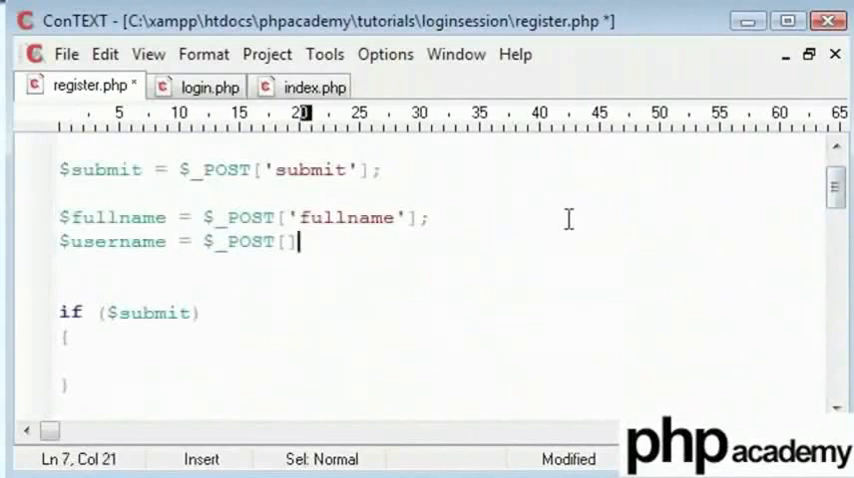
{"action": "type", "text": "usernma"}
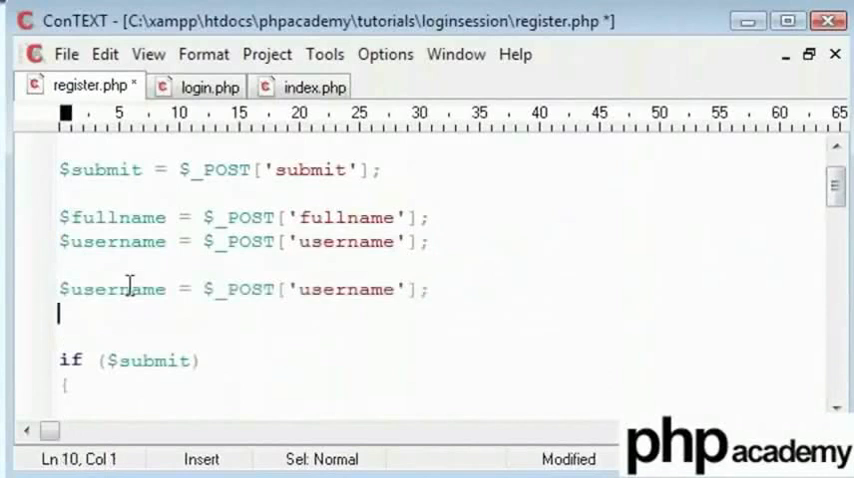
- Rework the duplicated lines into $password and $repeatpassword reading their own POST fields
{"action": "double_click", "coordinate": [113, 289]}
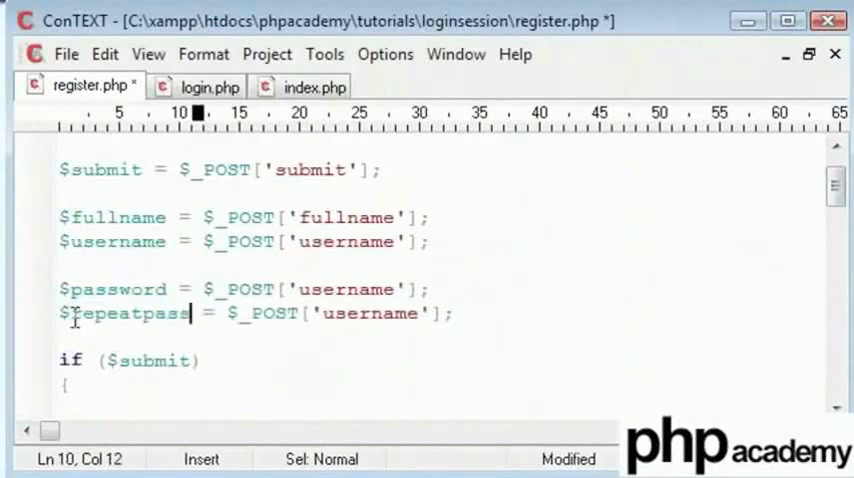
{"action": "double_click", "coordinate": [349, 289]}
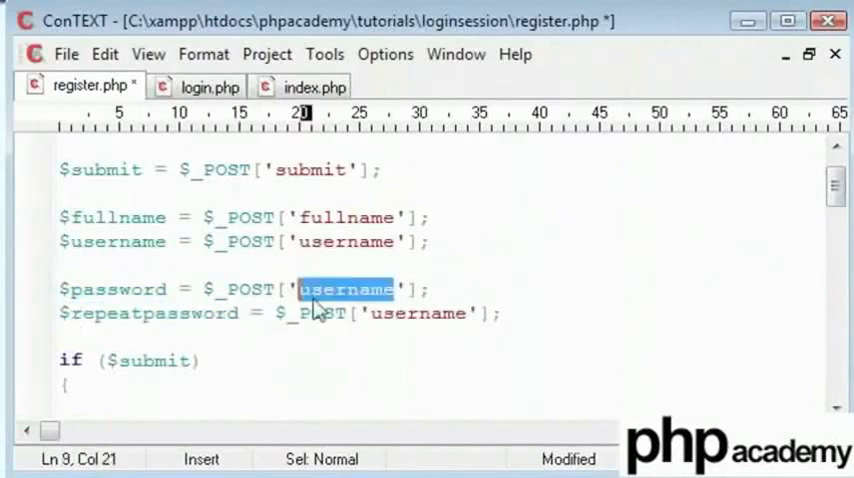
{"action": "type", "text": "password"}
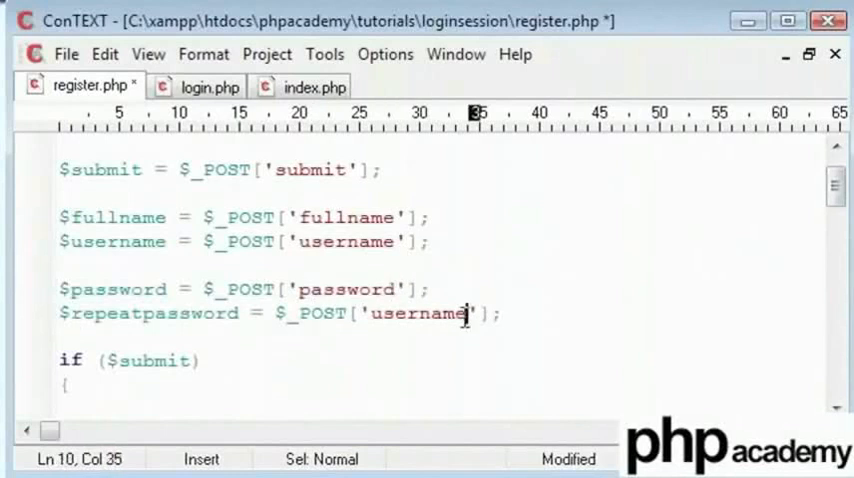
{"action": "key", "text": "BackSpace"}
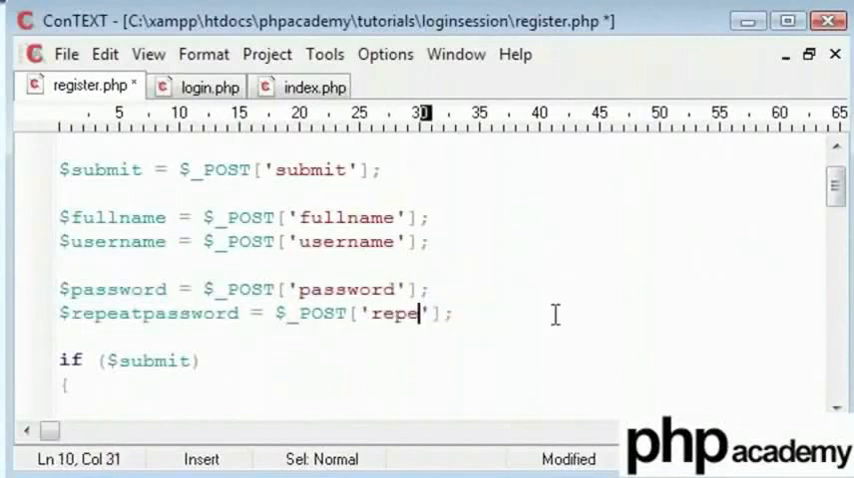
{"action": "type", "text": "at"}
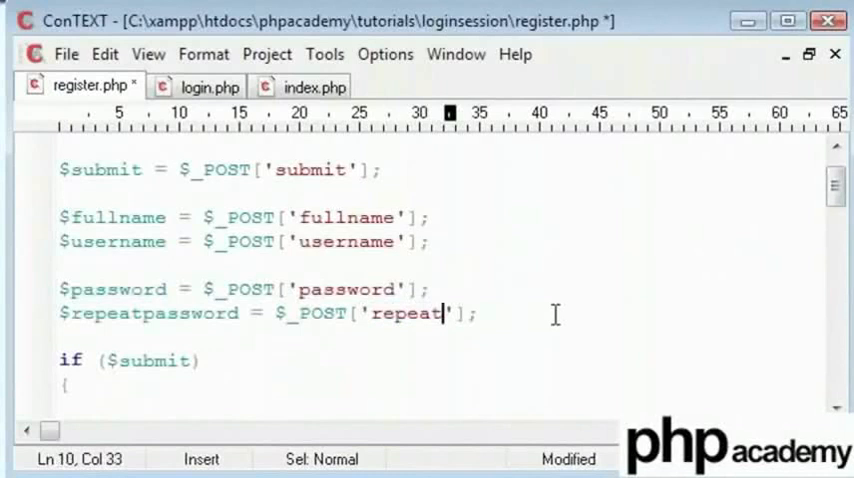
{"action": "type", "text": "password"}
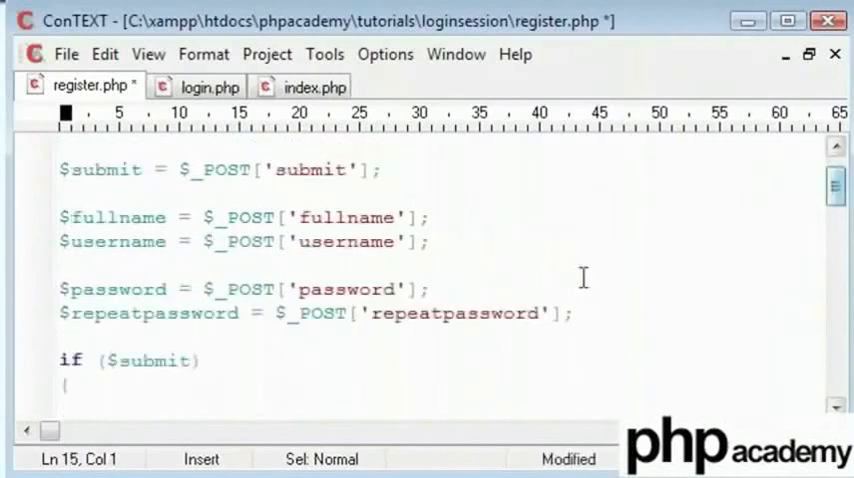
- Inside if ($submit), echo "$username/$password/$repeatpassword/$fullname" and add a //form data comment
{"action": "left_click", "coordinate": [370, 217]}
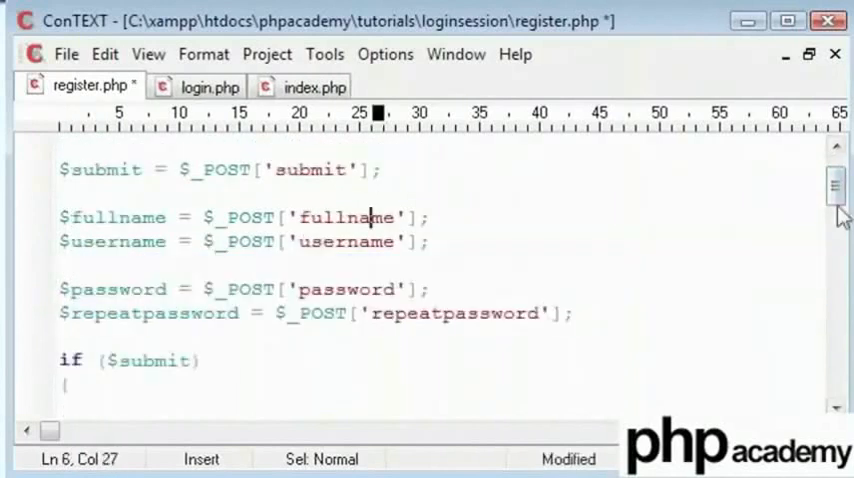
{"action": "scroll", "scroll_direction": "down", "scroll_amount": 3}
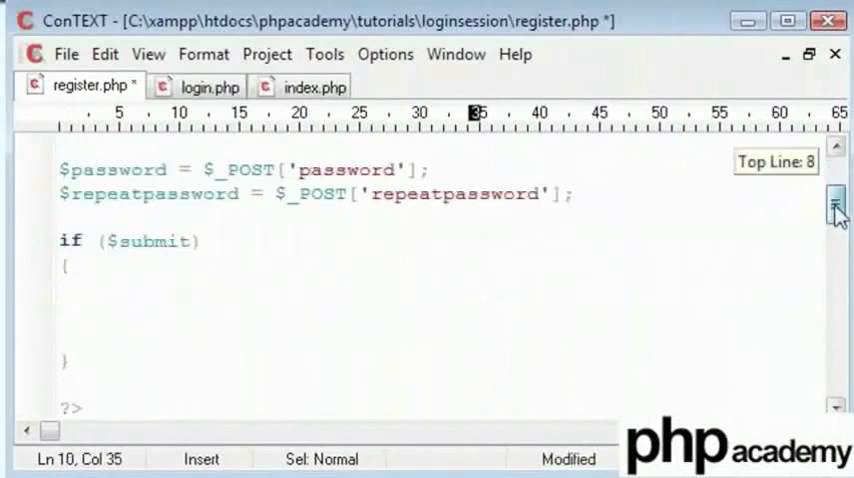
{"action": "type", "text": "echo"}
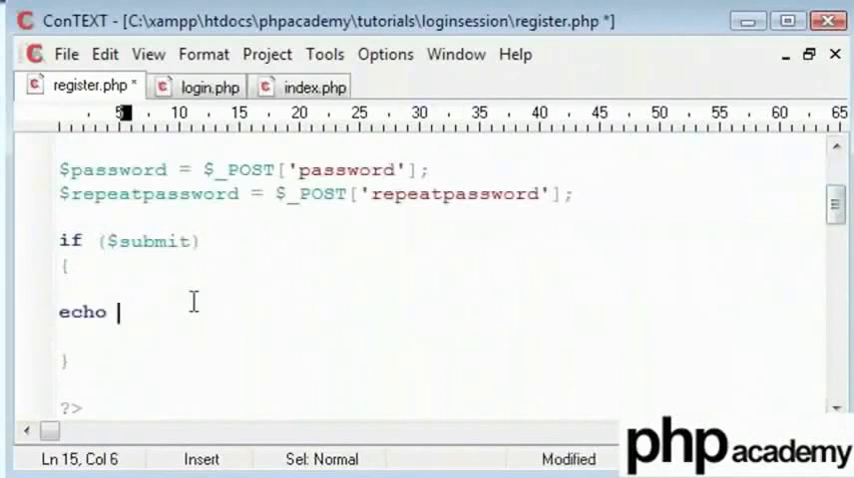
{"action": "type", "text": "\""}
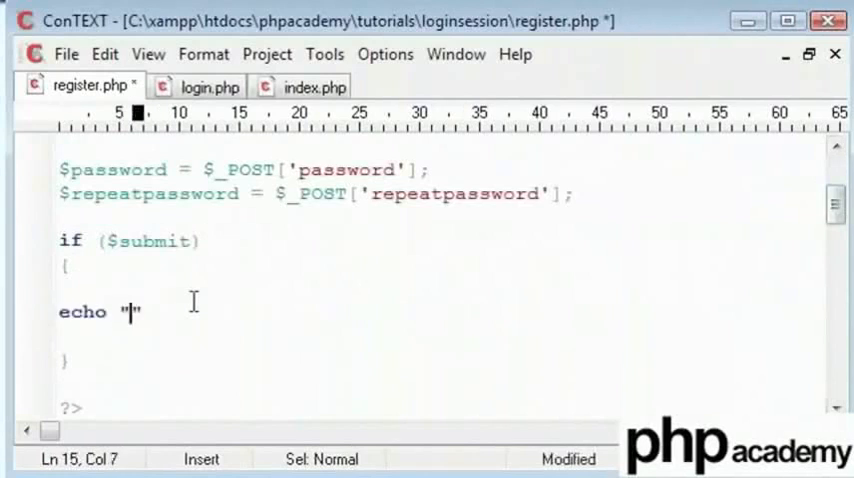
{"action": "type", "text": "$use"}
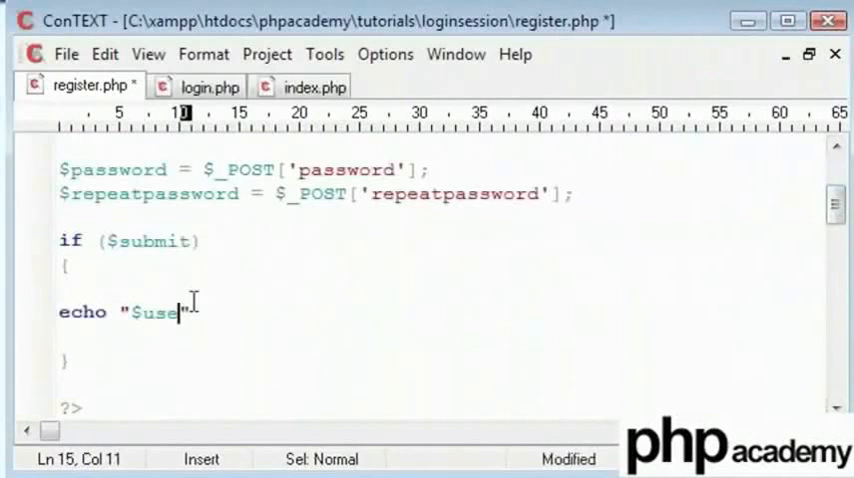
{"action": "type", "text": "rname/"}
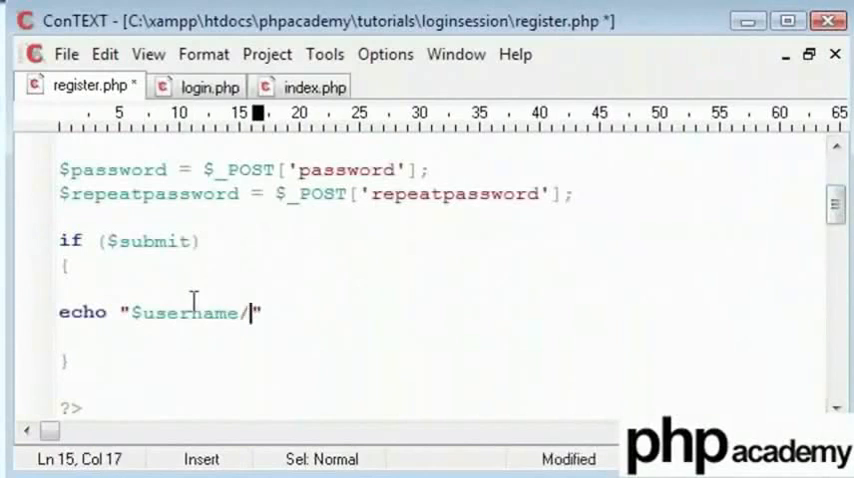
{"action": "type", "text": "$pass"}
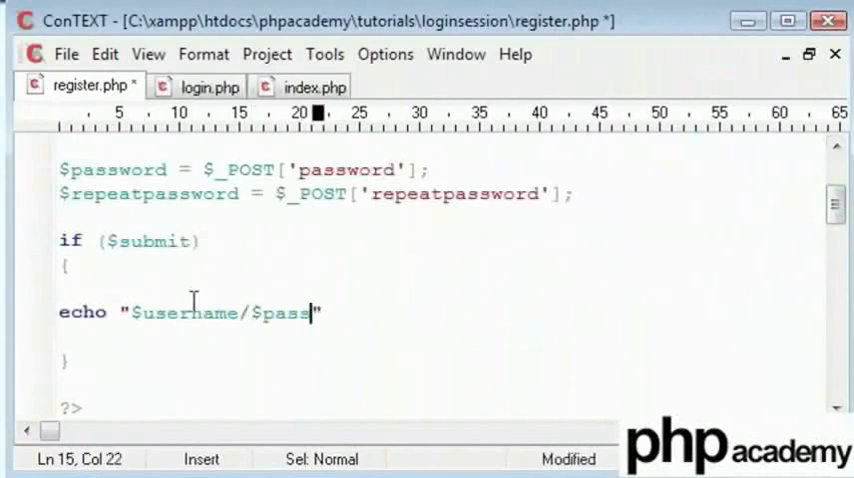
{"action": "type", "text": "ow"}
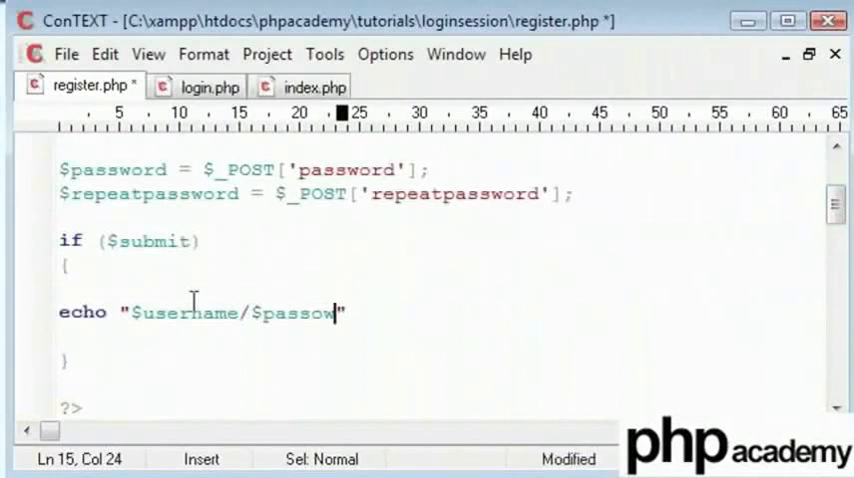
{"action": "type", "text": "word/$repeatpassword/$fu"}
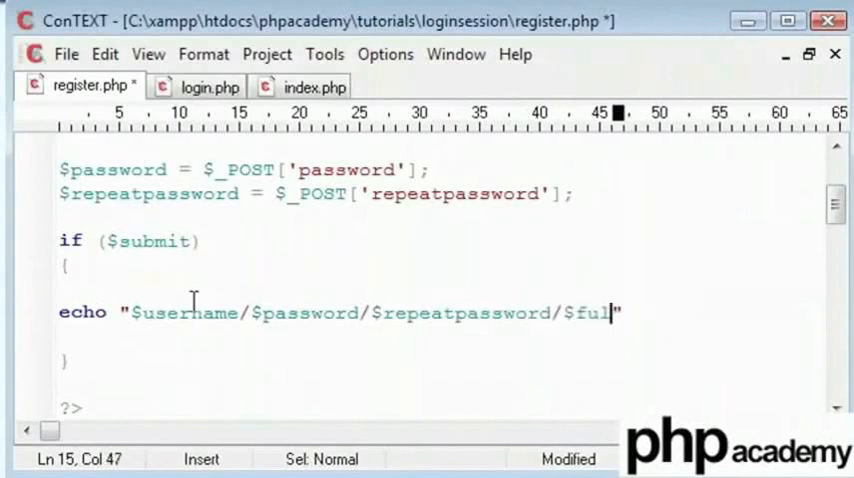
{"action": "type", "text": "lname"}
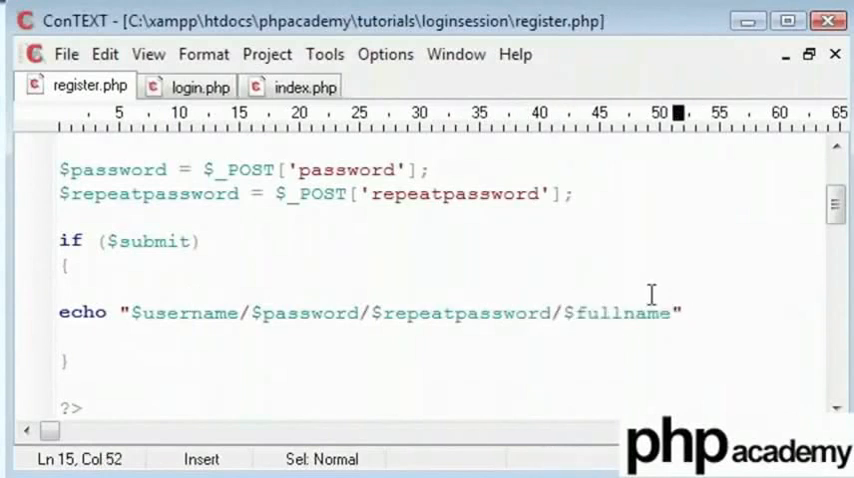
{"action": "type", "text": ";"}
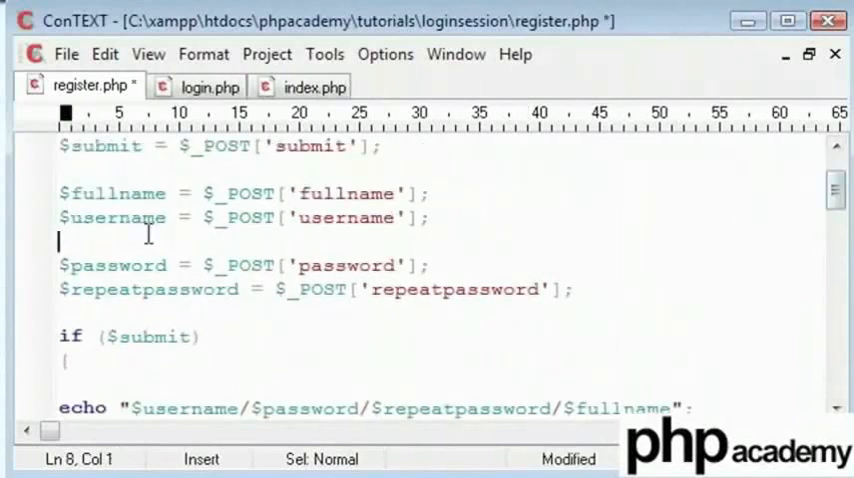
{"action": "type", "text": "//fe"}
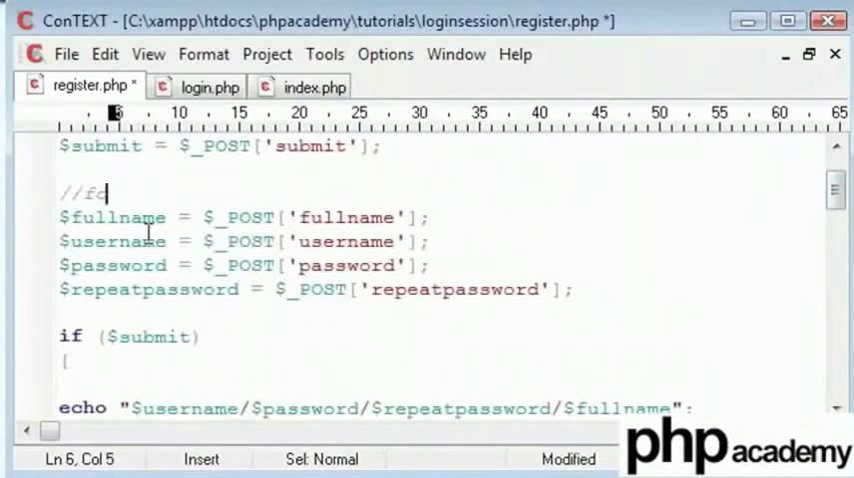
{"action": "type", "text": "orm data"}
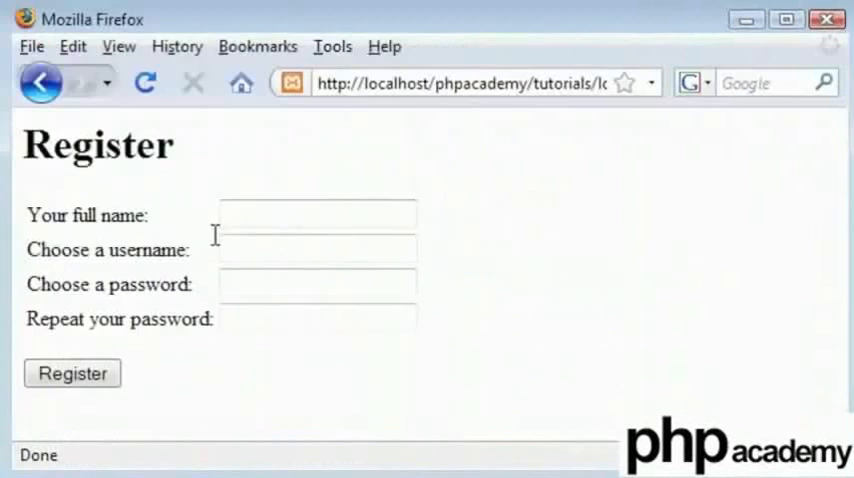
{"action": "mouse_move", "coordinate": [219, 216]}
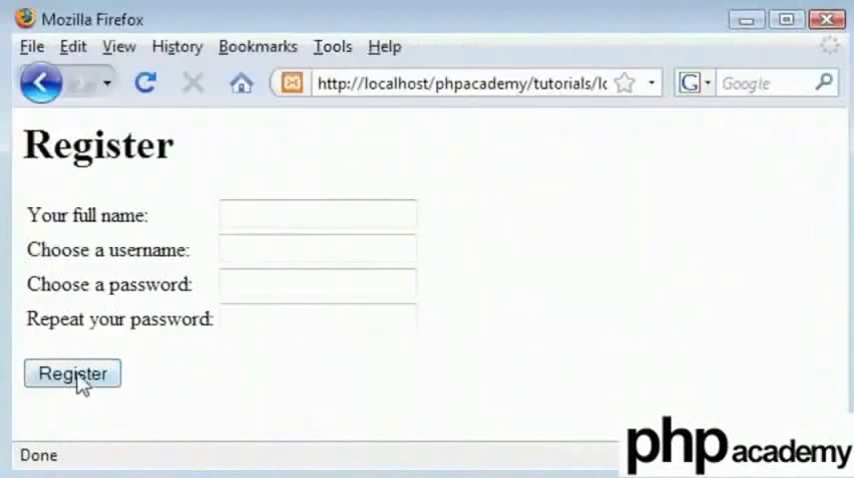
{"action": "left_click", "coordinate": [317, 214]}
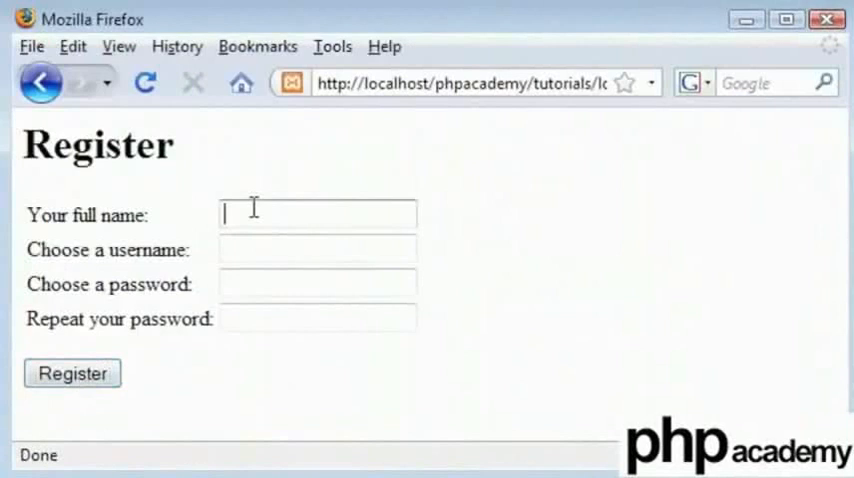
{"action": "type", "text": "Alex"}
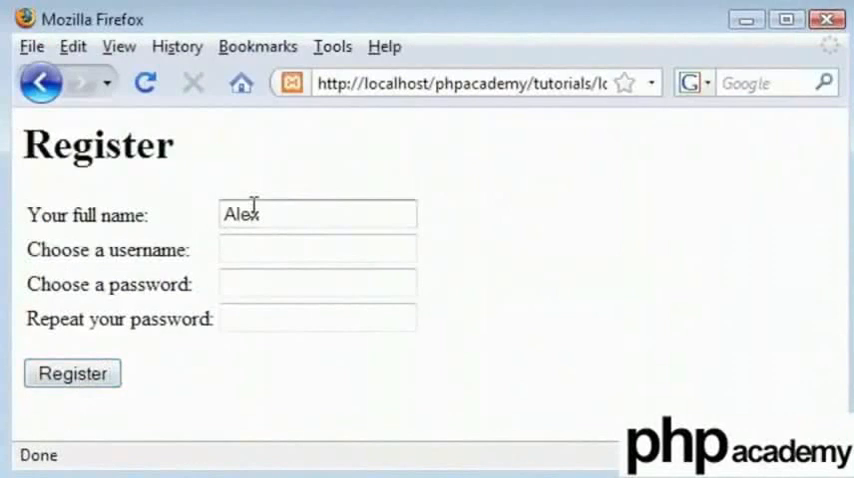
{"action": "type", "text": "Garrett"}
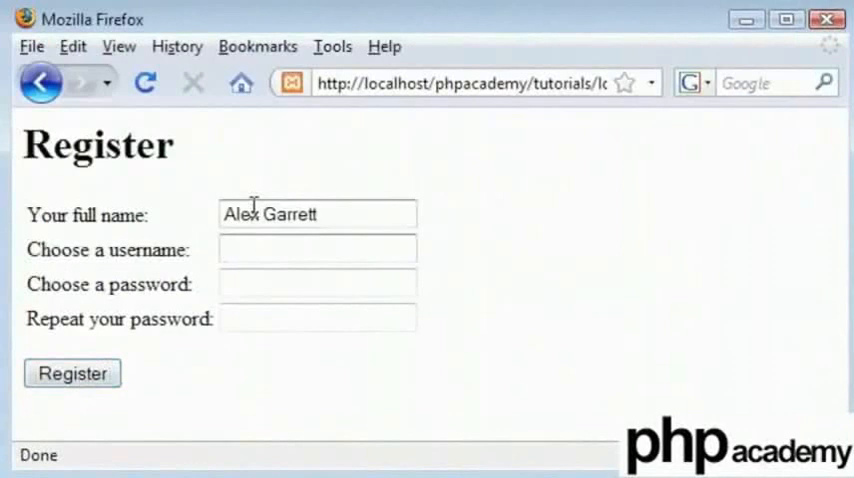
{"action": "type", "text": "alex"}
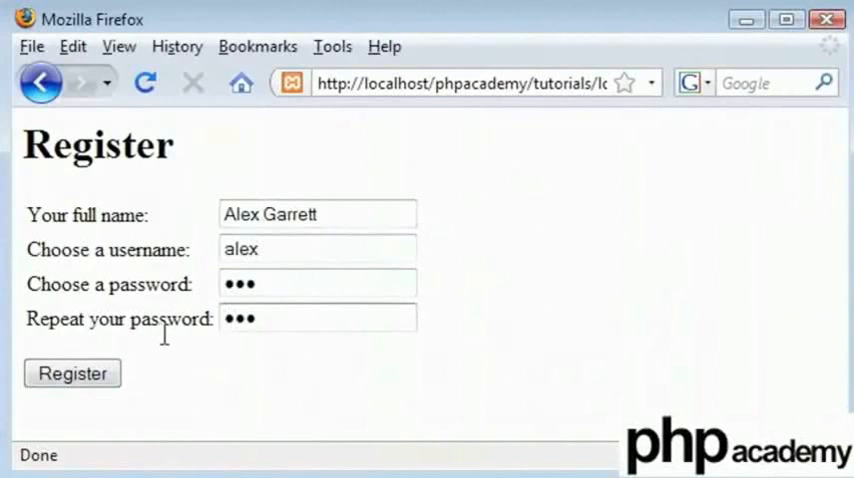
{"action": "left_click", "coordinate": [72, 373]}
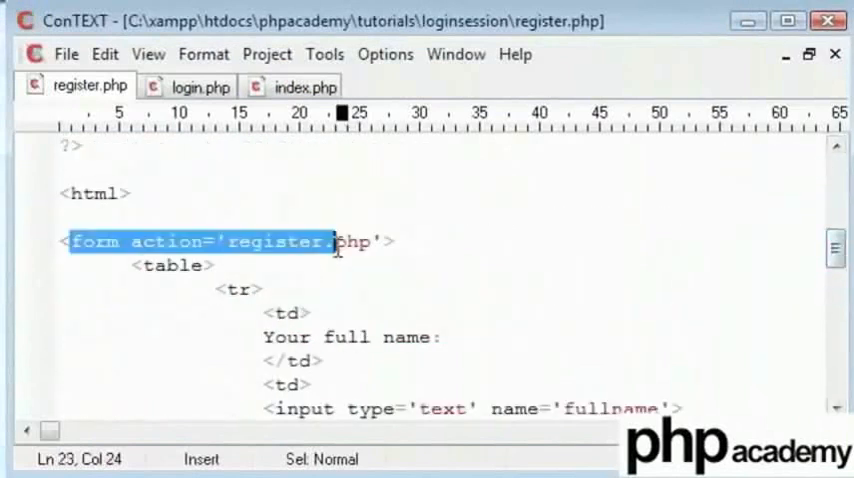
- Add method='POST' to the form tag in register.php
{"action": "type", "text": "meth"}
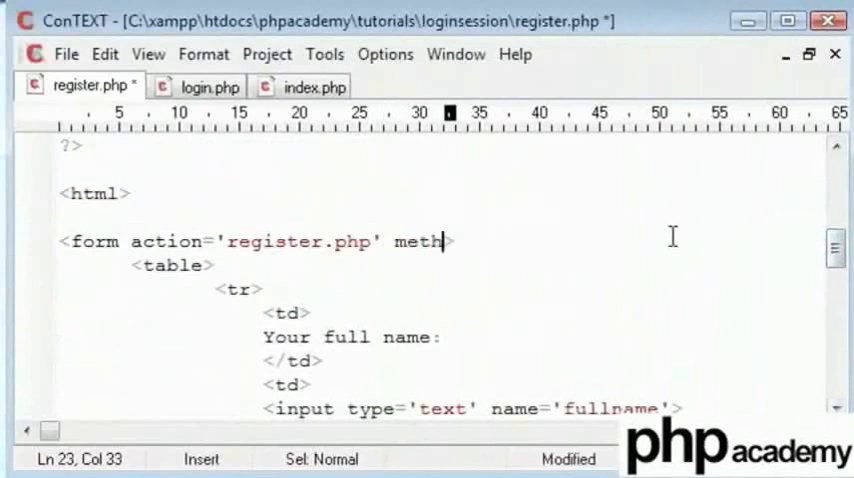
{"action": "type", "text": "od='POST'>"}
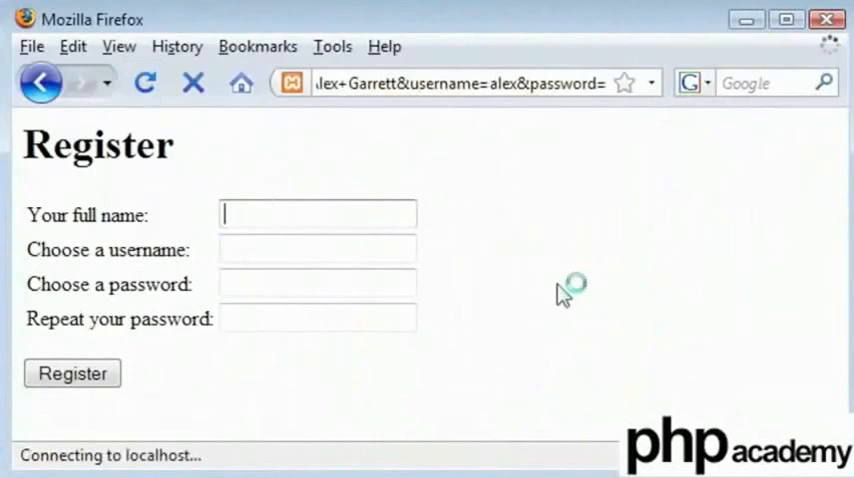
- Refill the form with Alex Garrett and alex, then submit to echo alex/abc/abc/Alex Garrett
{"action": "type", "text": "Alex Garrett"}
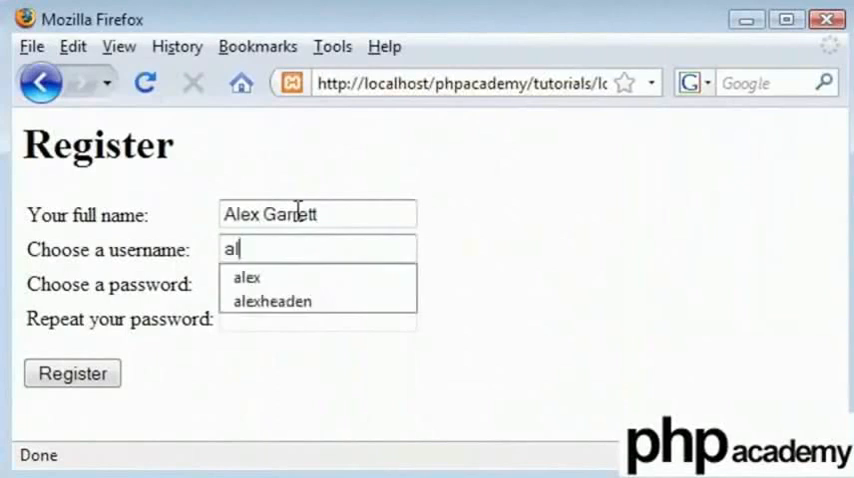
{"action": "left_click", "coordinate": [247, 277]}
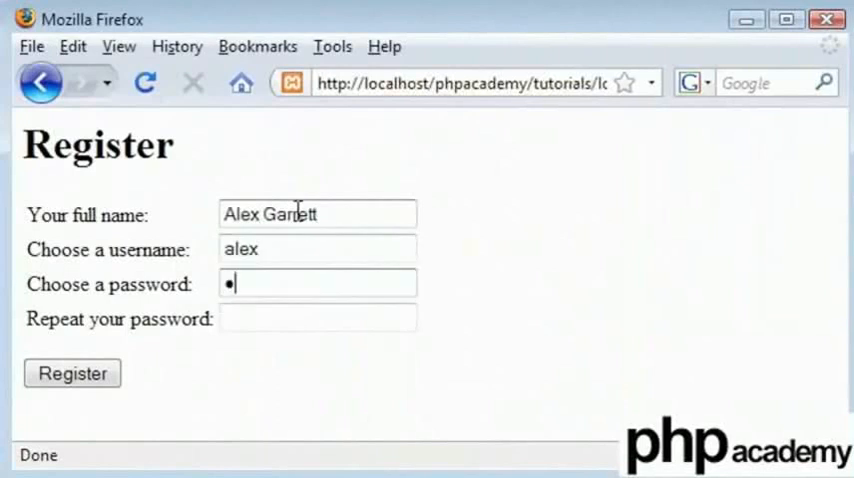
{"action": "left_click", "coordinate": [72, 373]}
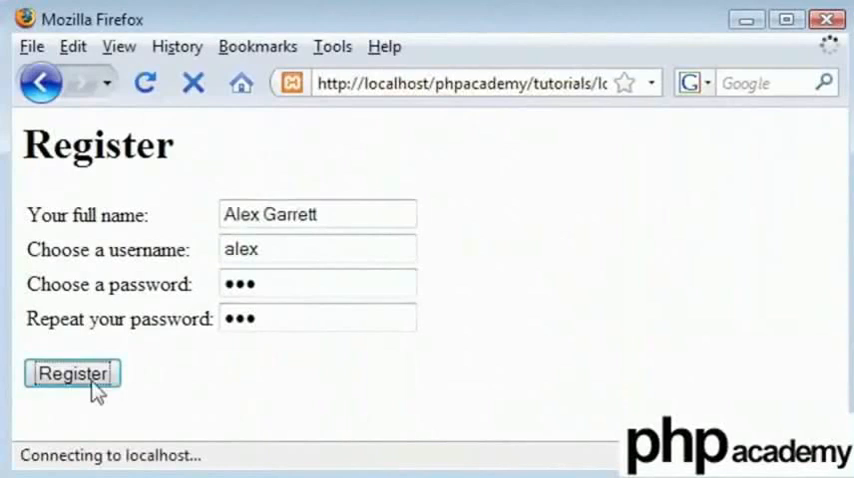
{"action": "left_click", "coordinate": [72, 373]}
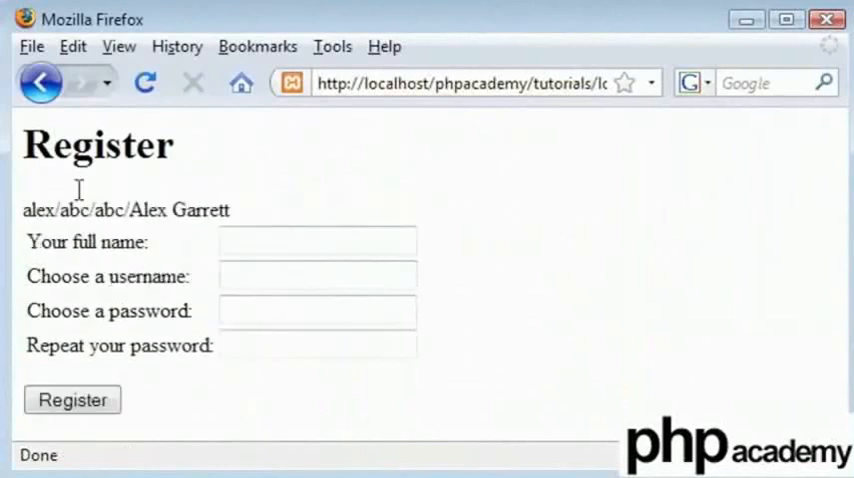
{"action": "mouse_move", "coordinate": [222, 210]}
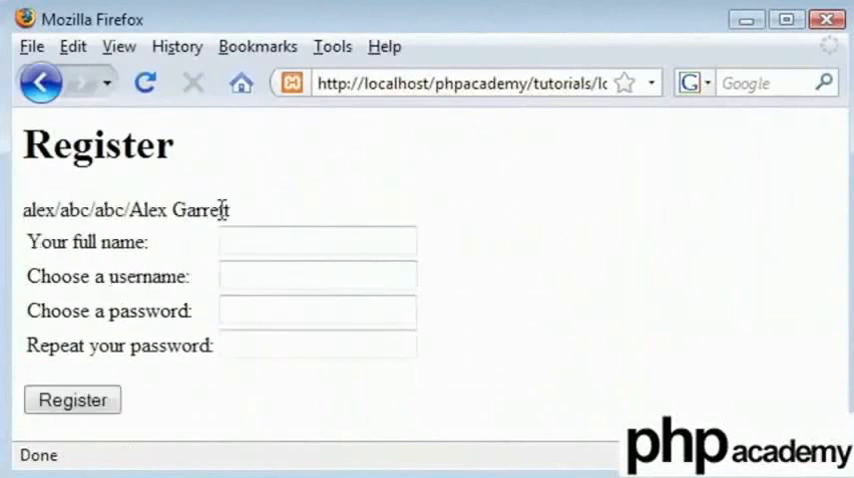
{"action": "double_click", "coordinate": [39, 210]}
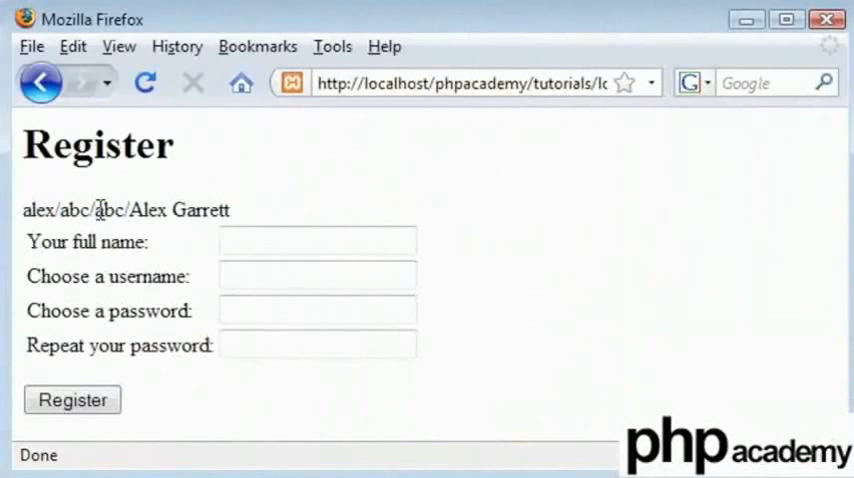
{"action": "mouse_move", "coordinate": [38, 205]}
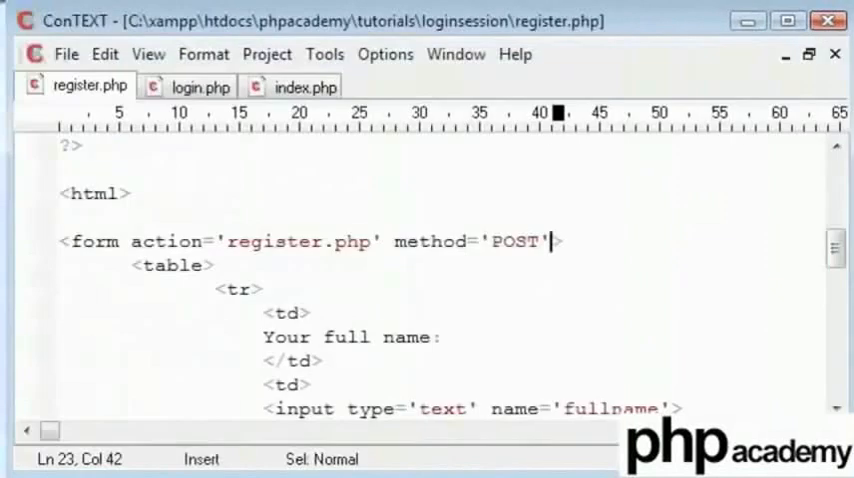
- Replace the echo line in the submit block with md5("alex"); and save register.php
{"action": "scroll", "scroll_direction": "up", "scroll_amount": 3}
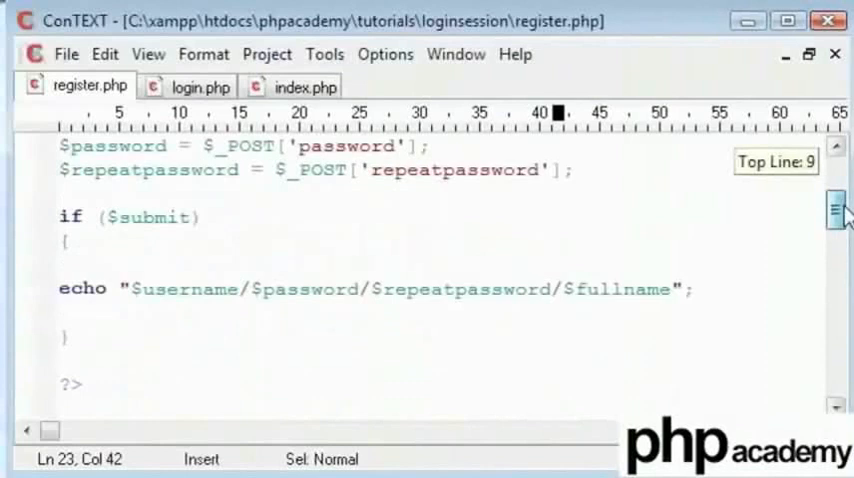
{"action": "triple_click", "coordinate": [376, 265]}
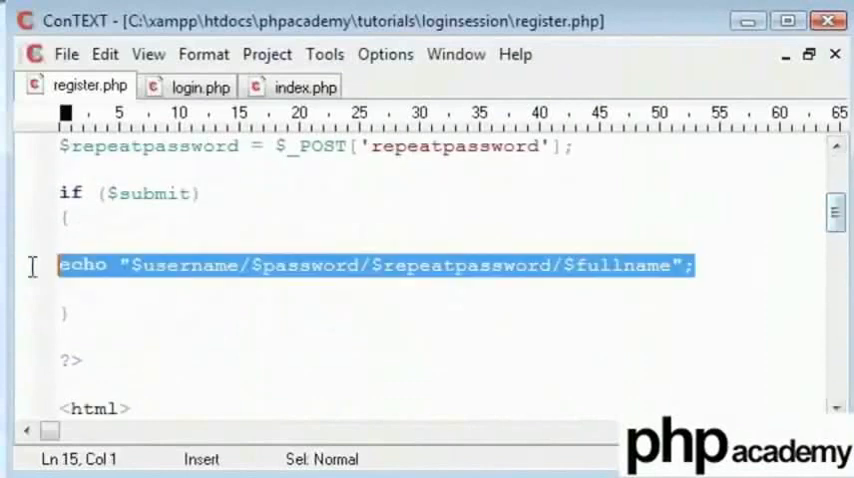
{"action": "type", "text": "mo"}
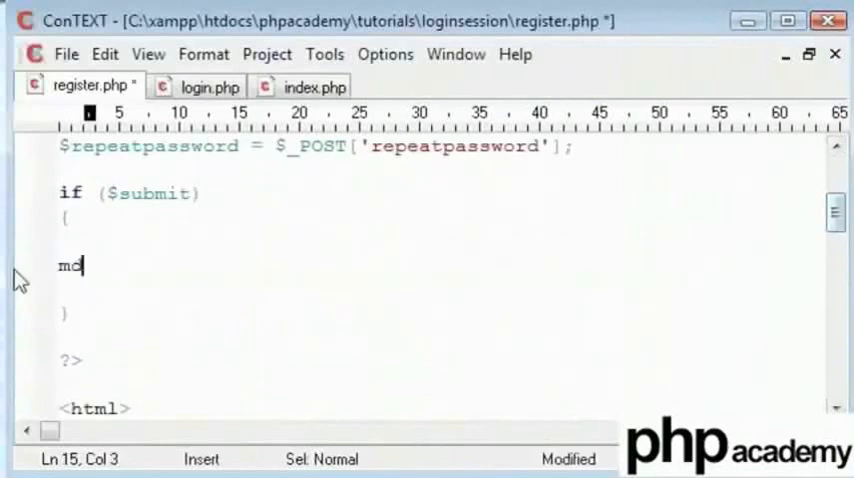
{"action": "type", "text": "5"}
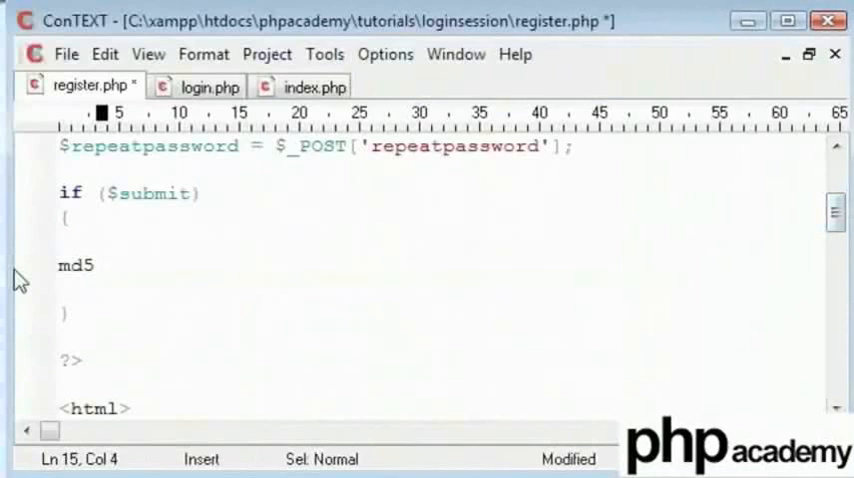
{"action": "type", "text": "();"}
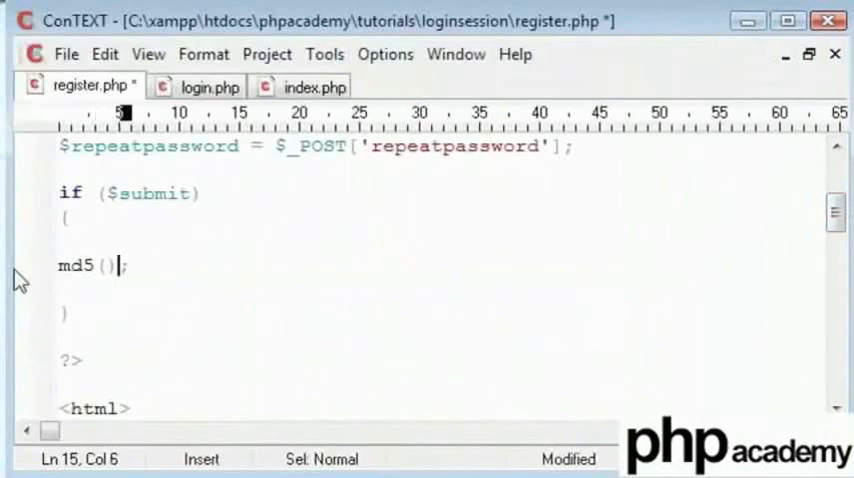
{"action": "type", "text": "\"\""}
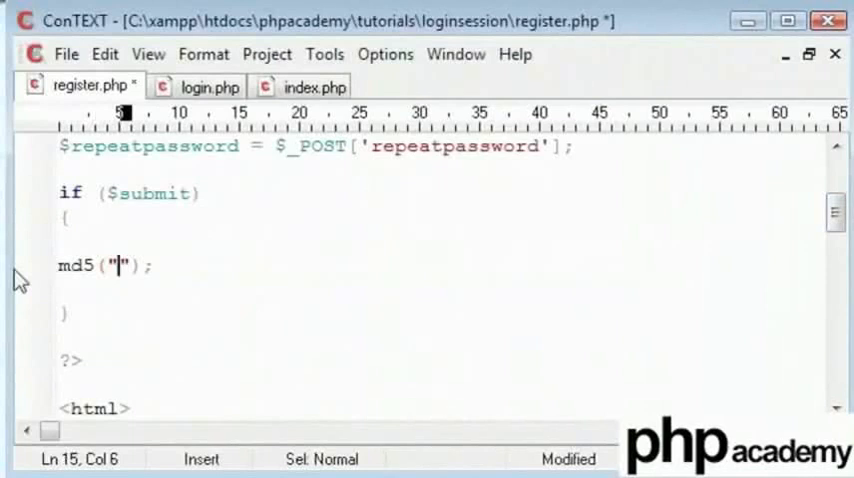
{"action": "type", "text": "ale"}
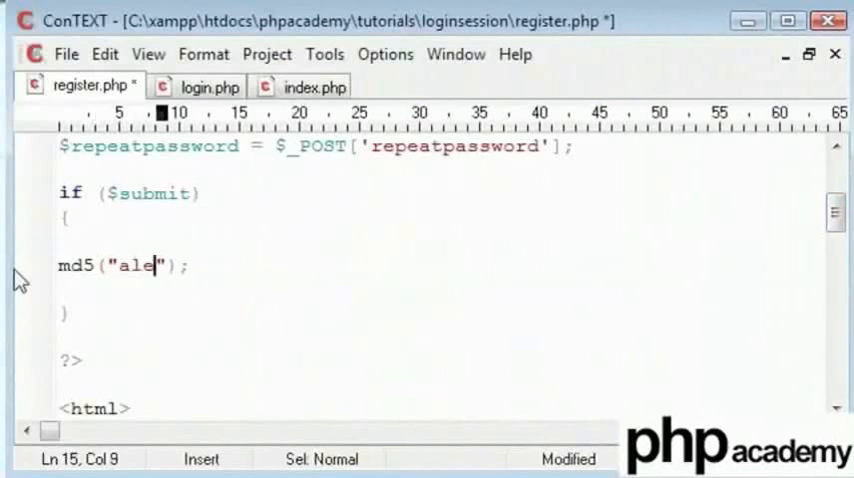
{"action": "type", "text": "x"}
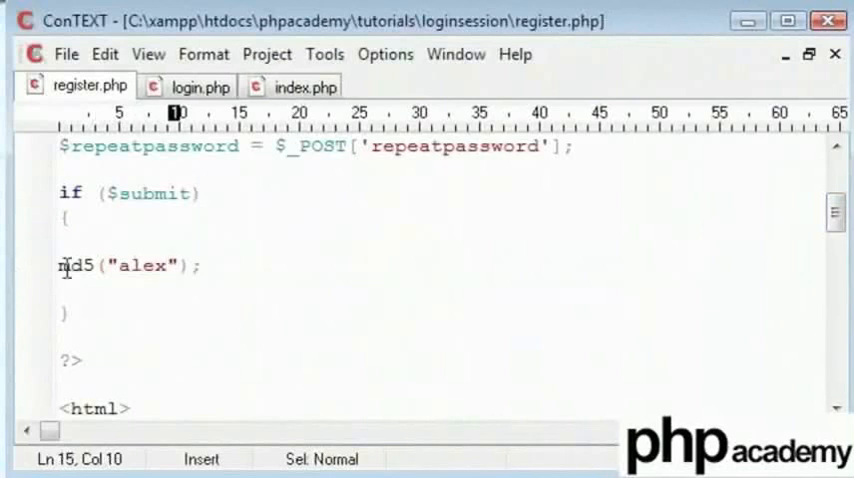
{"action": "type", "text": "echo"}
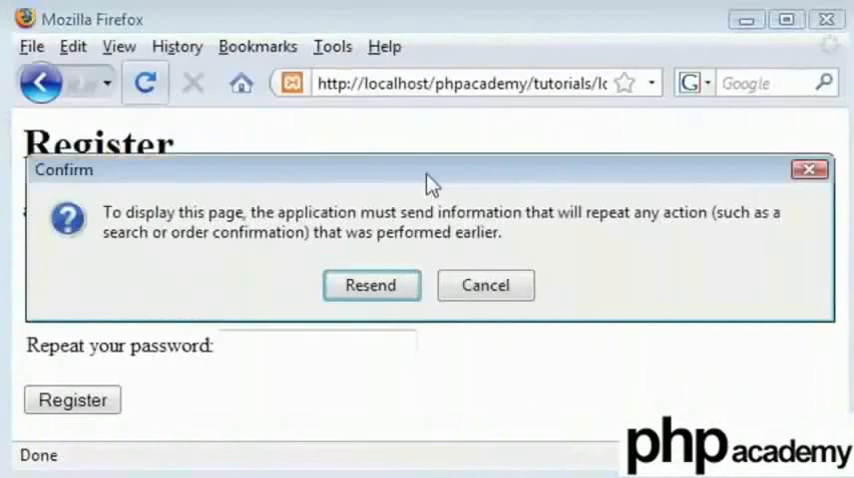
{"action": "left_click", "coordinate": [371, 285]}
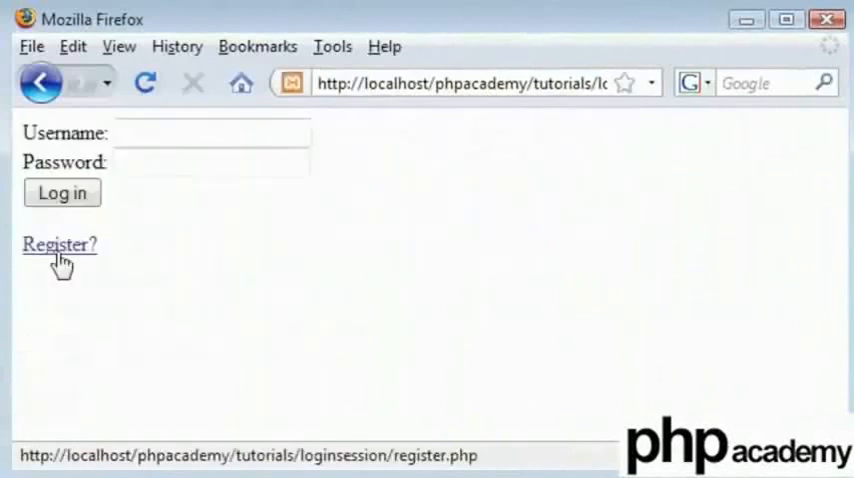
{"action": "left_click", "coordinate": [59, 244]}
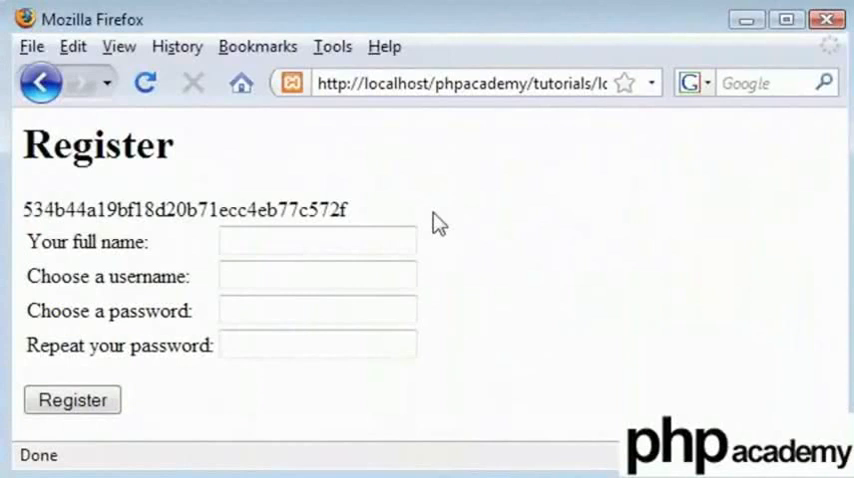
{"action": "mouse_move", "coordinate": [593, 195]}
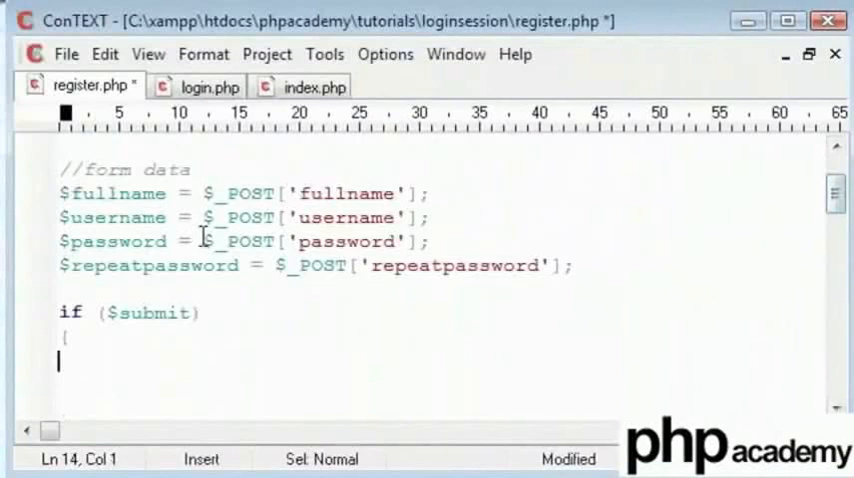
- Wrap both $_POST password reads in md5() in register.php
{"action": "type", "text": "md5 ("}
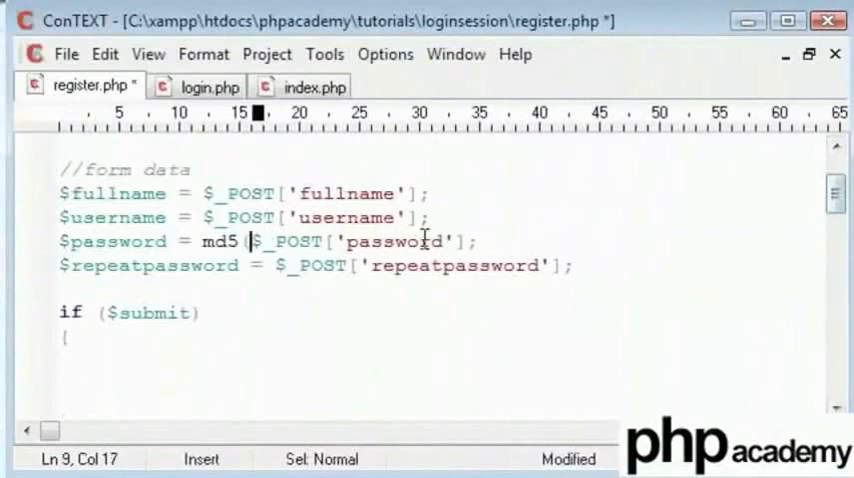
{"action": "type", "text": ")"}
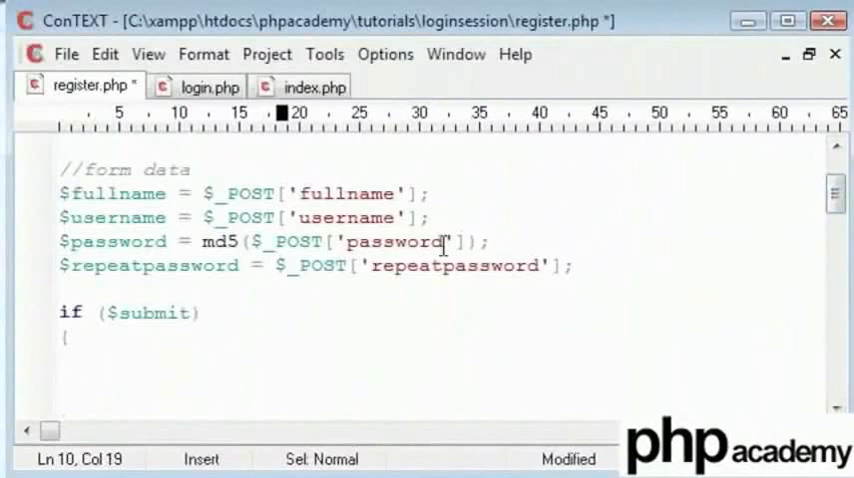
{"action": "type", "text": "md5("}
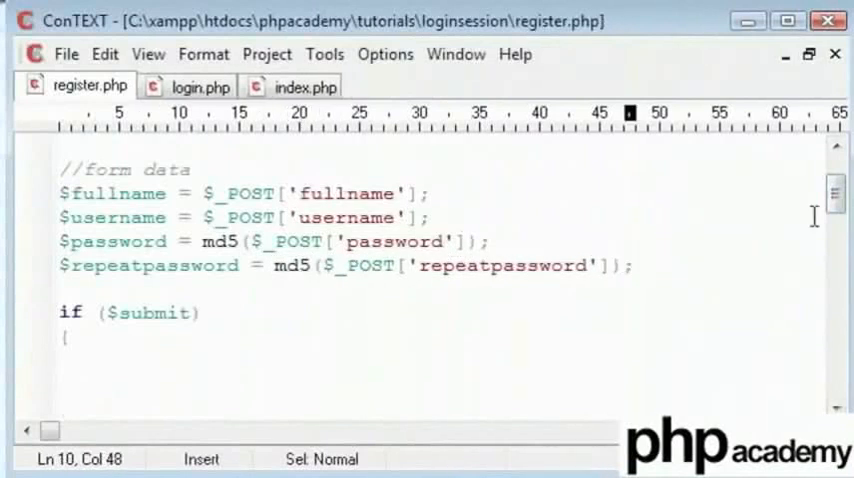
- Add echo "$password<br>$repeatpassword"; inside the if block
{"action": "type", "text": "e"}
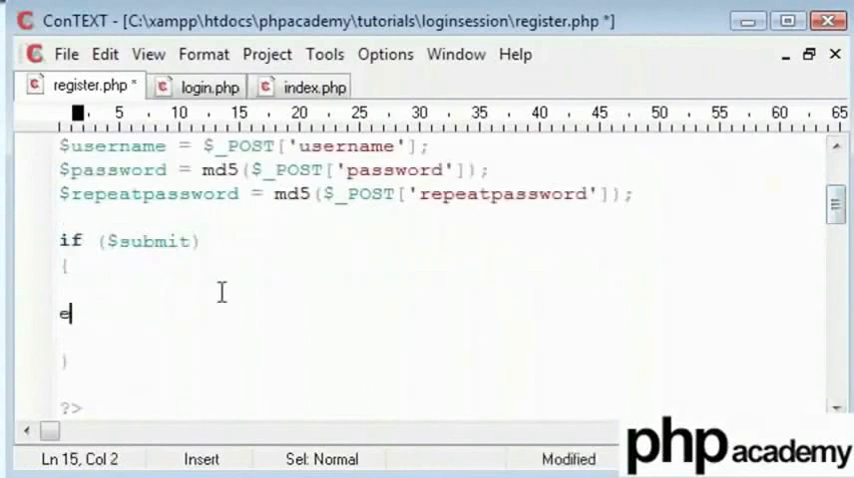
{"action": "type", "text": "echo \"\""}
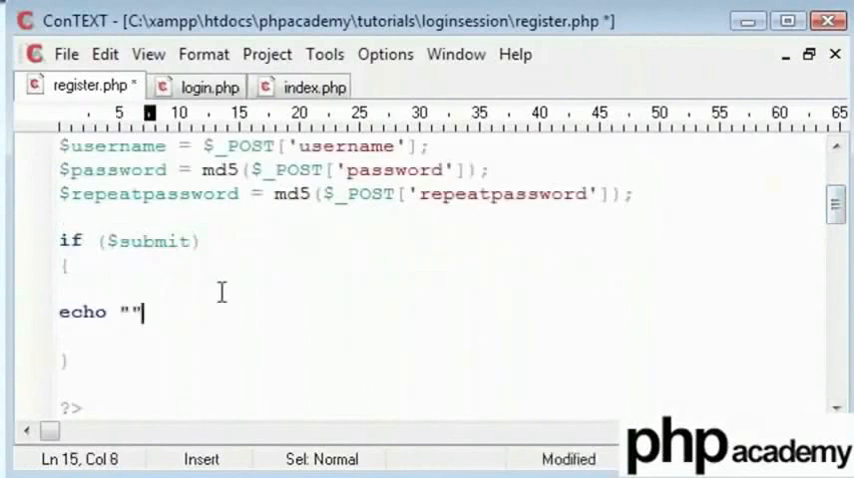
{"action": "type", "text": "$password"}
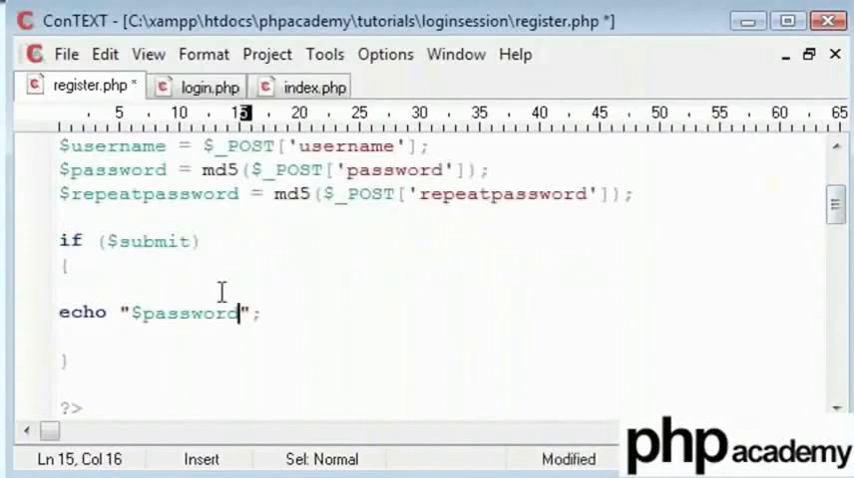
{"action": "type", "text": "<br>$"}
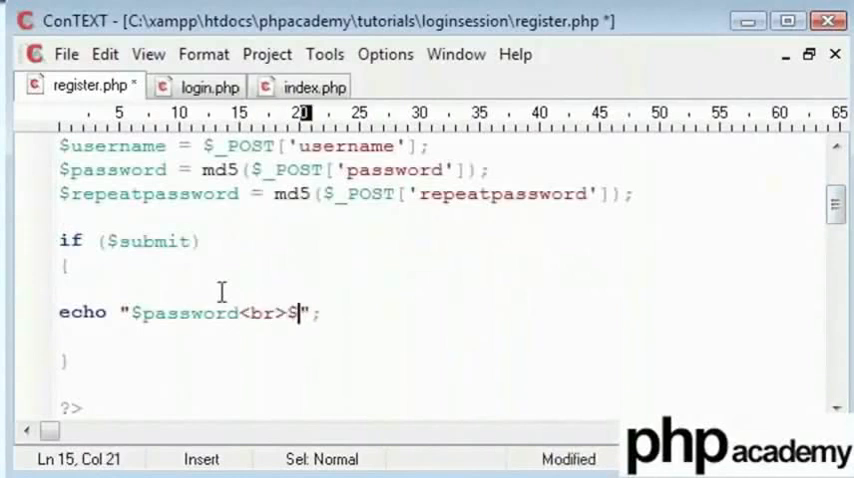
{"action": "type", "text": "repeatpass"}
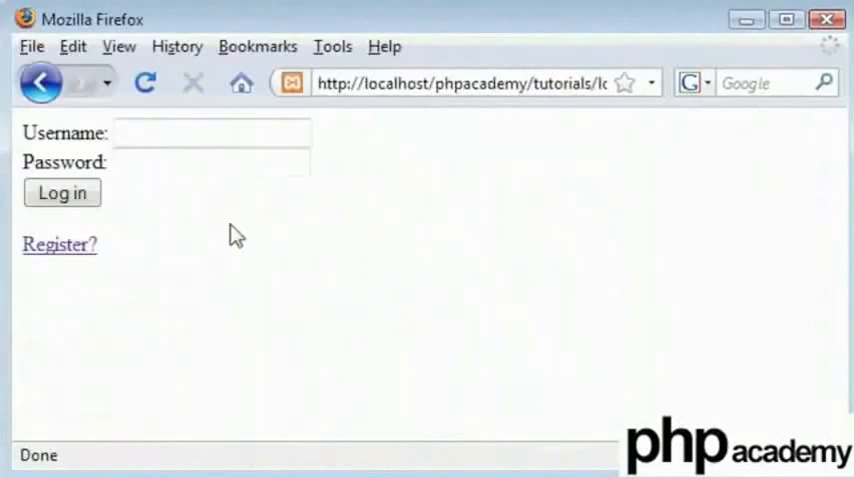
- Register with the same password twice and check both echoed hashes match
{"action": "left_click", "coordinate": [59, 244]}
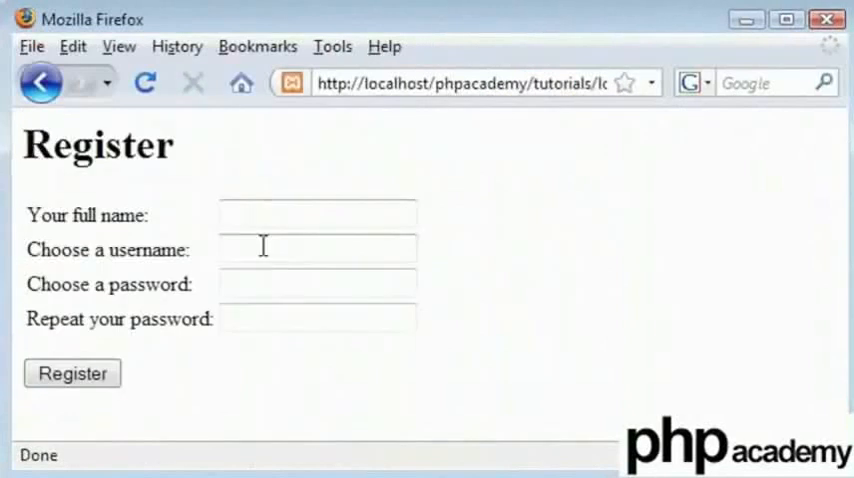
{"action": "type", "text": "••"}
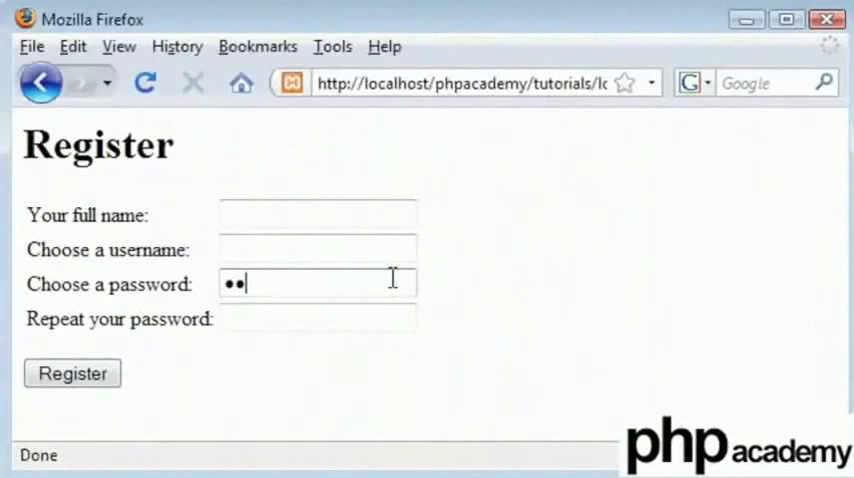
{"action": "type", "text": "•••"}
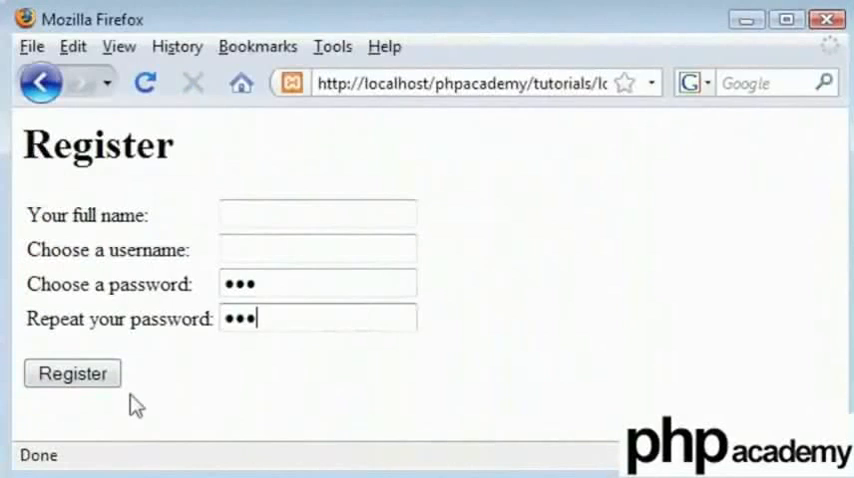
{"action": "left_click", "coordinate": [72, 373]}
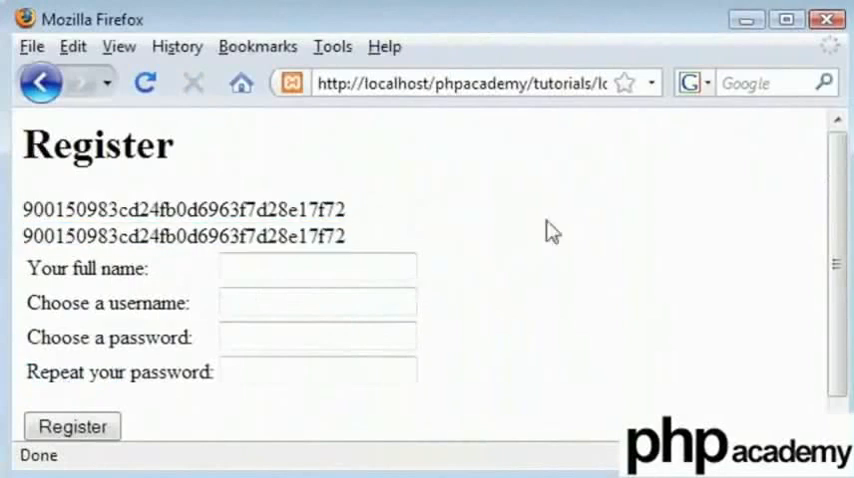
{"action": "mouse_move", "coordinate": [723, 225]}
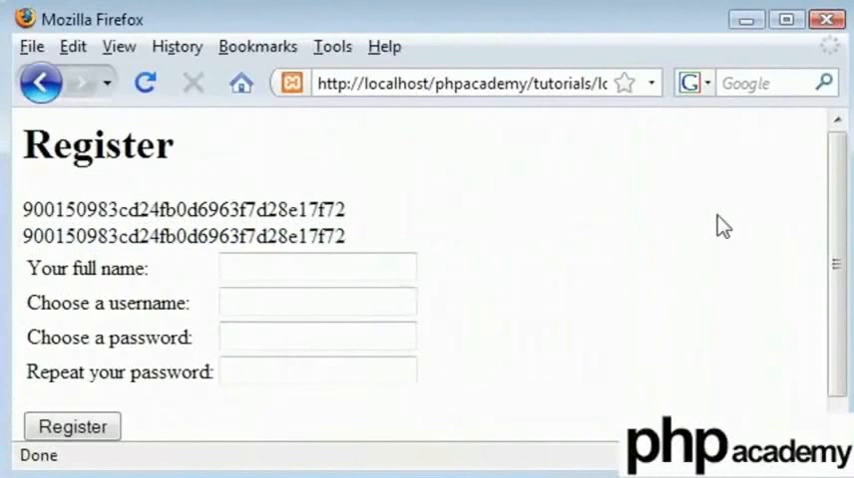
{"action": "left_click", "coordinate": [317, 336]}
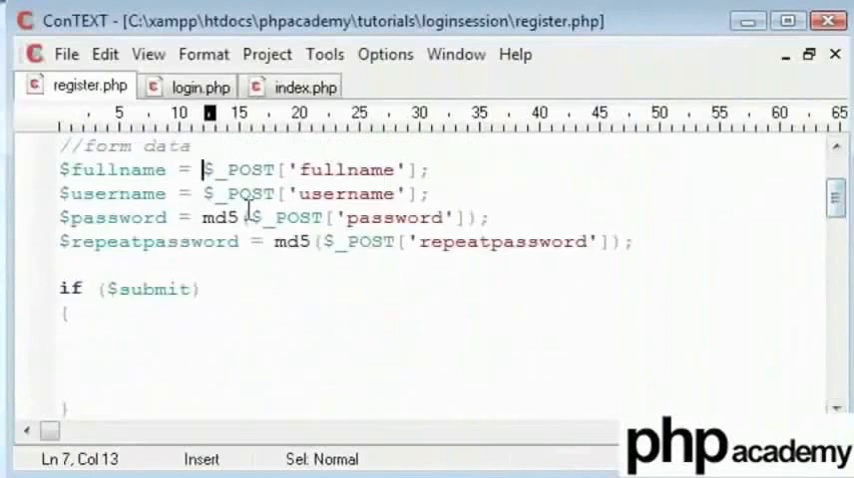
- Wrap $_POST['password'] in strip_tags() inside md5() and save register.php
{"action": "type", "text": "s"}
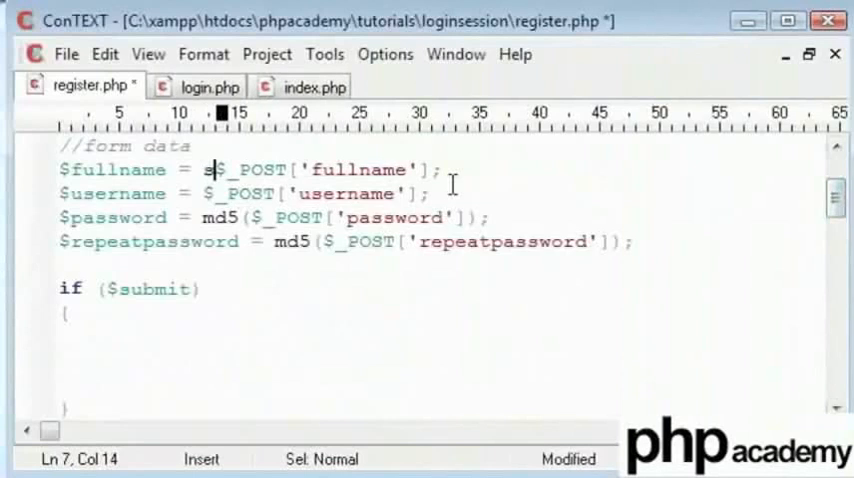
{"action": "type", "text": "trip_tags("}
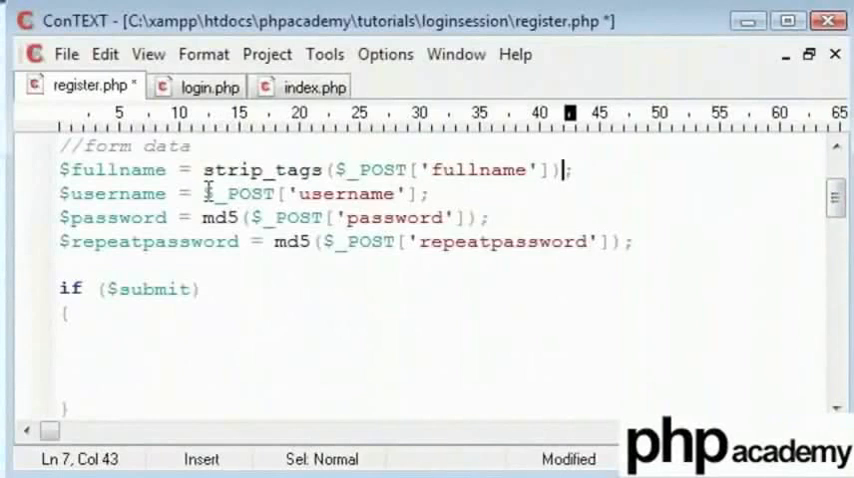
{"action": "type", "text": "strip_tags("}
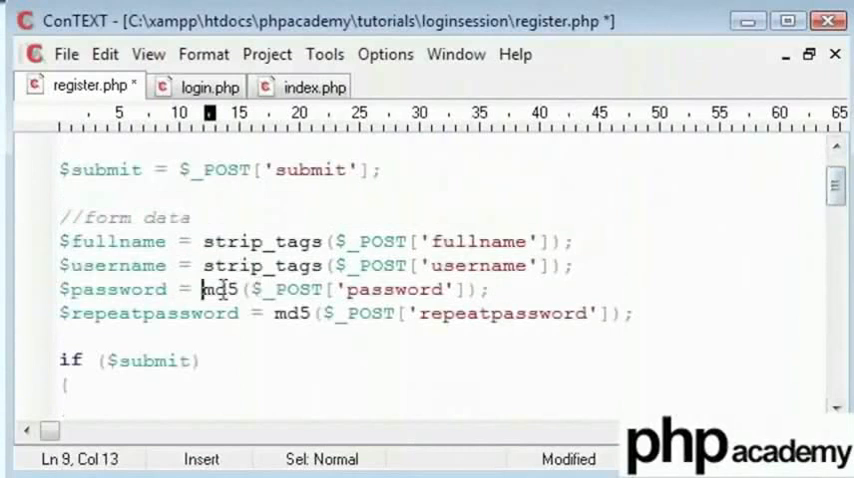
{"action": "type", "text": "strip_tag"}
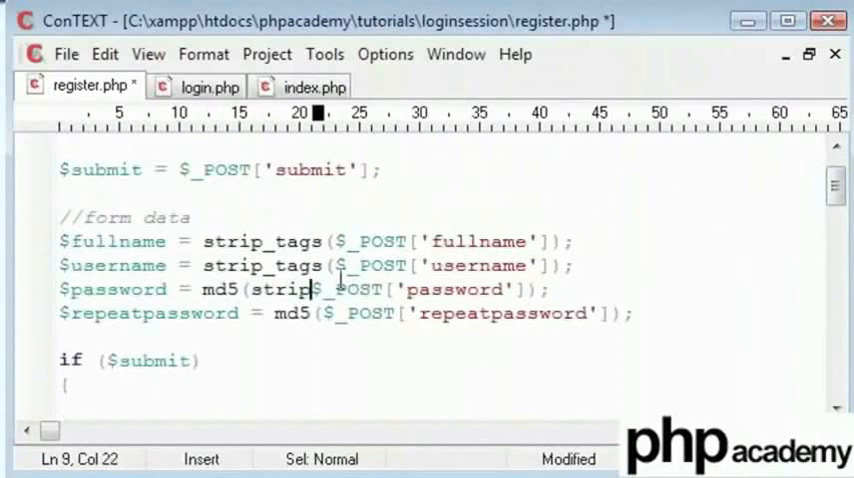
{"action": "type", "text": "_tags("}
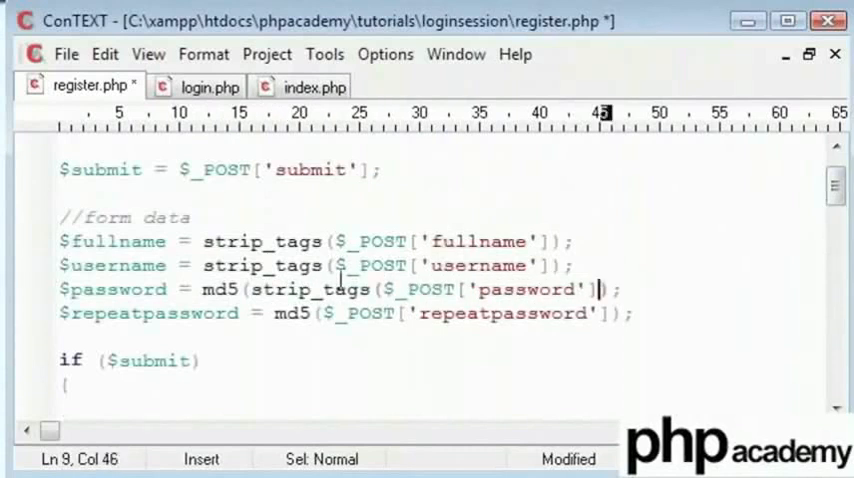
{"action": "type", "text": "}"}
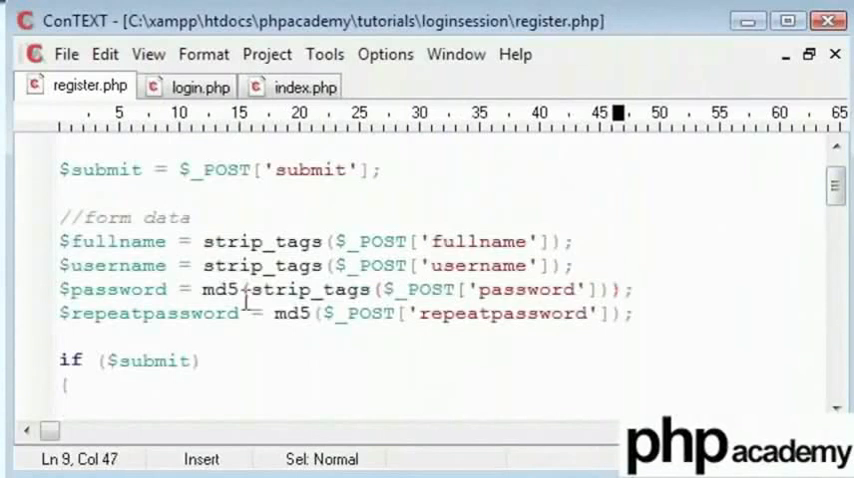
{"action": "right_click", "coordinate": [313, 290]}
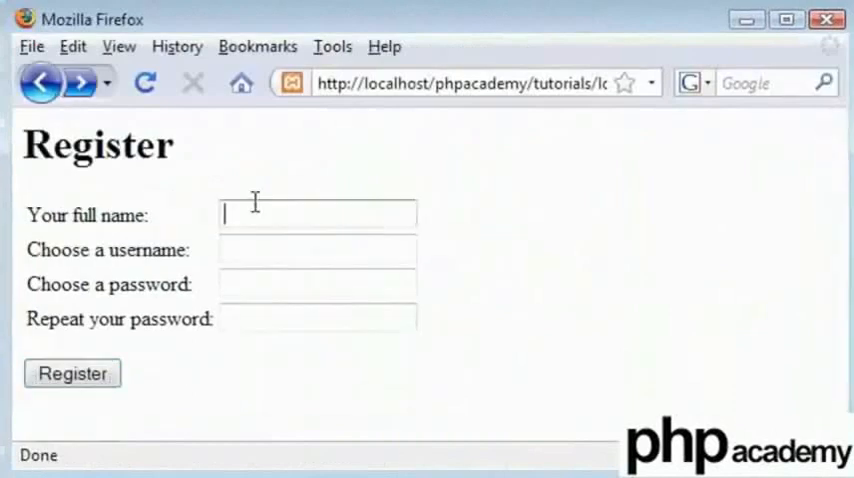
- Enter <html> as the full name and <body> as the username
{"action": "type", "text": "<html>"}
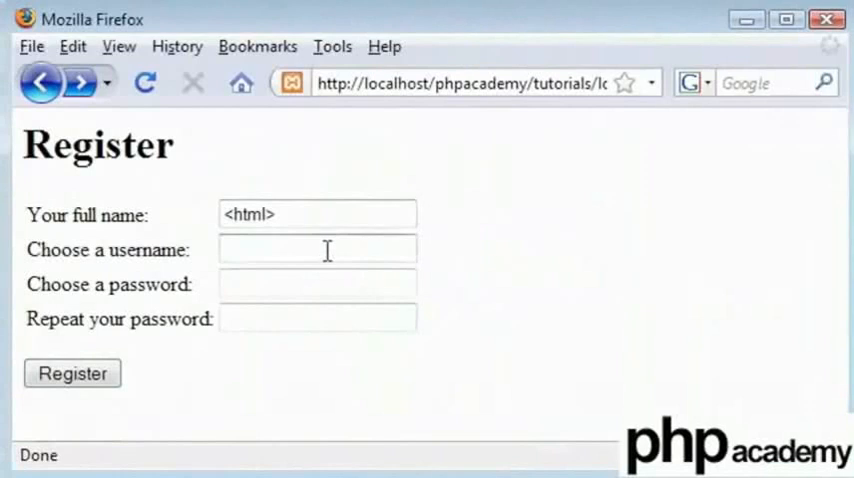
{"action": "type", "text": "<body>"}
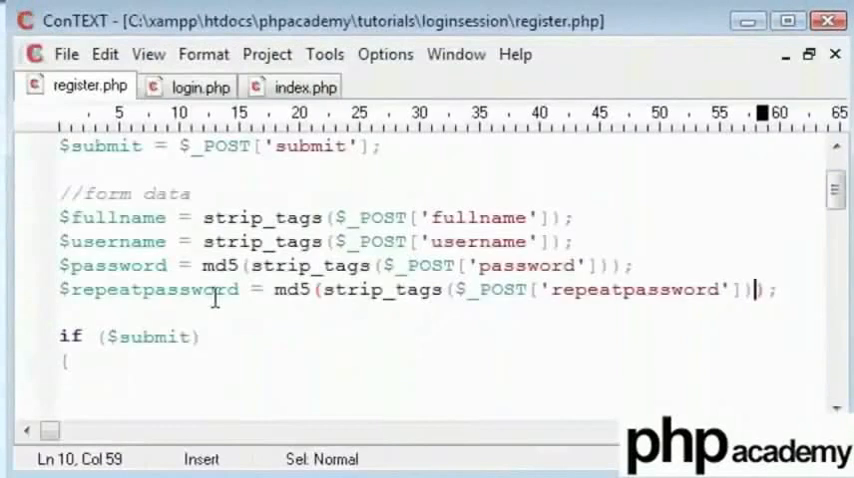
- Type echo $username."<br>".$fullname inside the if ($submit) braces
{"action": "scroll", "scroll_direction": "down", "scroll_amount": 3}
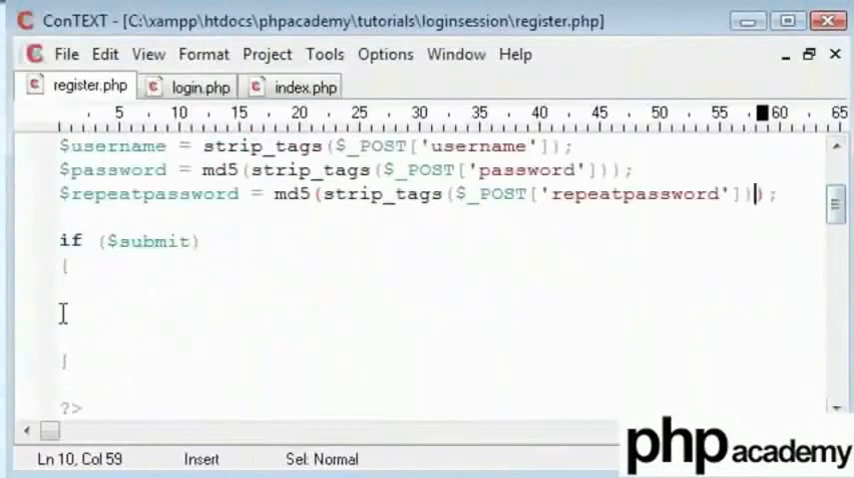
{"action": "type", "text": "echo $user"}
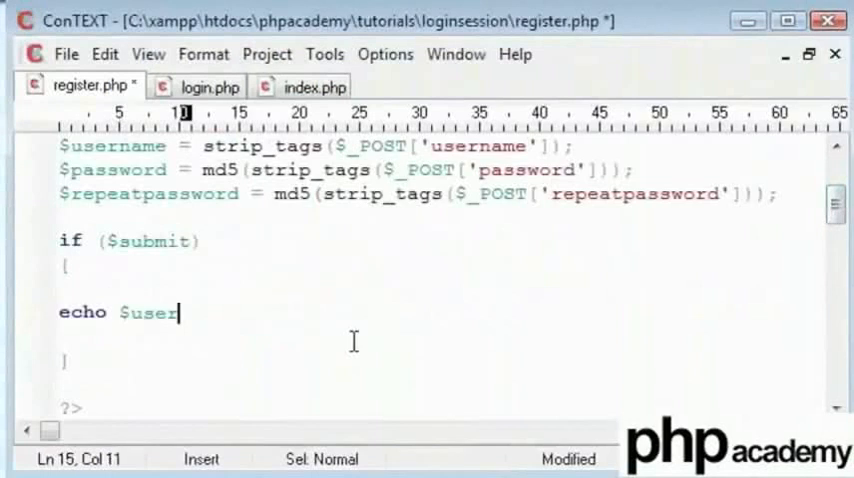
{"action": "type", "text": "name.\"\""}
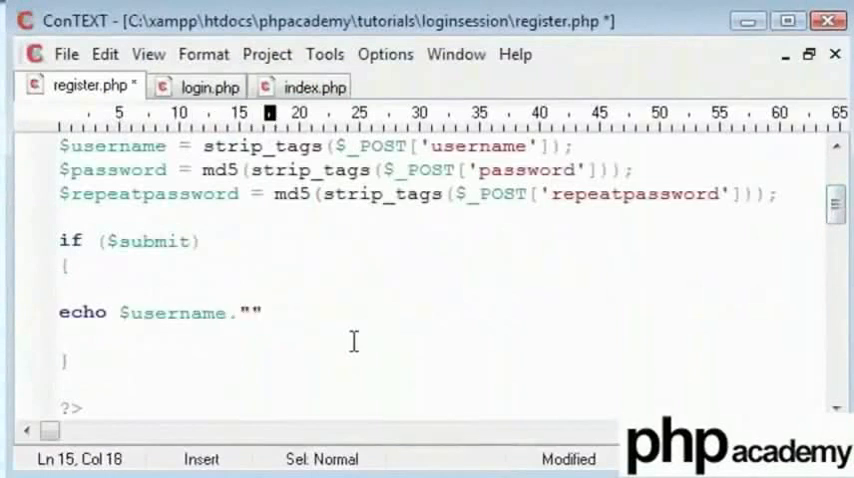
{"action": "type", "text": "<br>"}
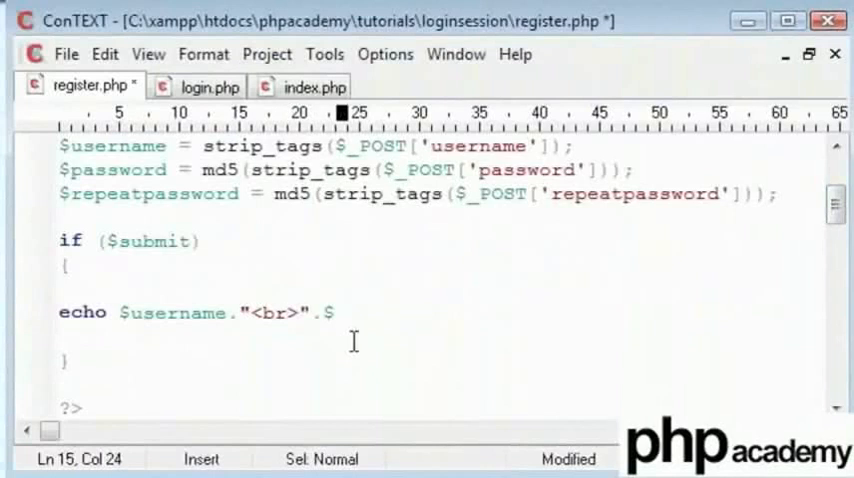
{"action": "type", "text": "$"}
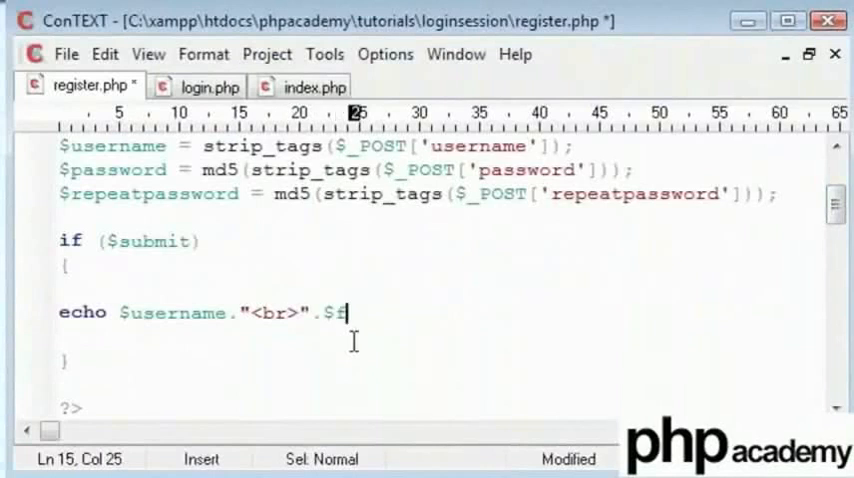
{"action": "type", "text": "ullname"}
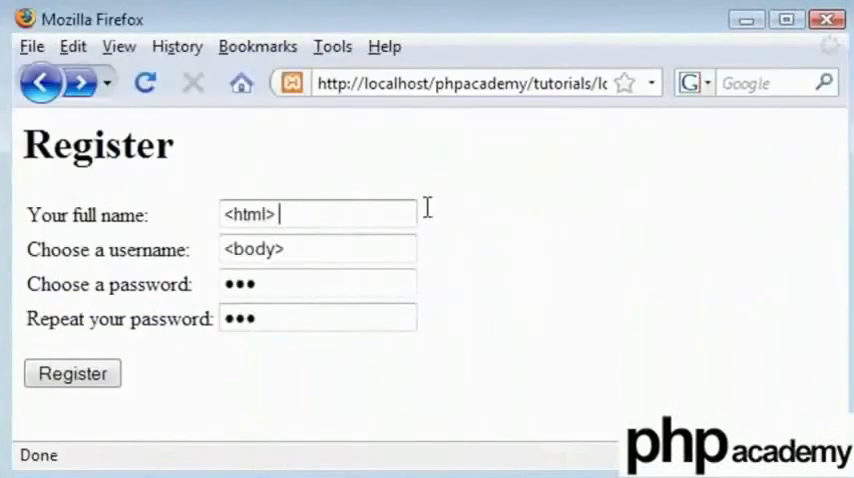
- Append 'test' to both tagged name fields and submit the form
{"action": "type", "text": "test"}
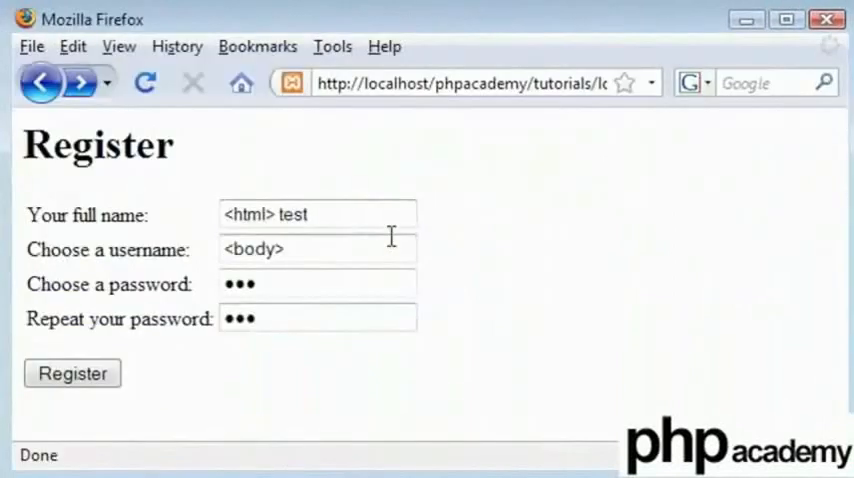
{"action": "type", "text": "test"}
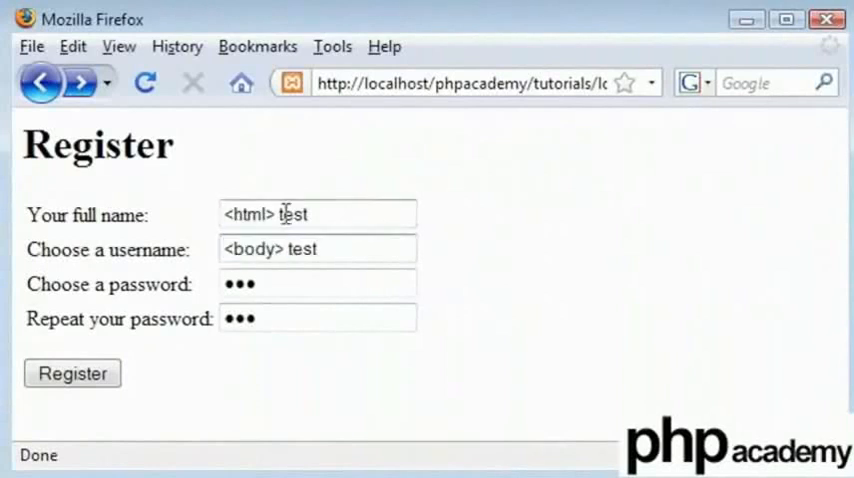
{"action": "left_click", "coordinate": [72, 373]}
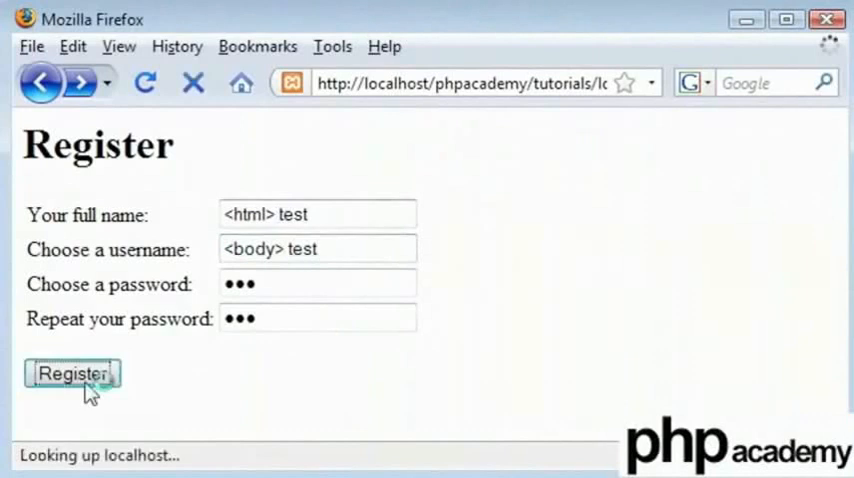
- Add the missing semicolon to the echo line, then enter <body> alone
{"action": "left_click", "coordinate": [72, 373]}
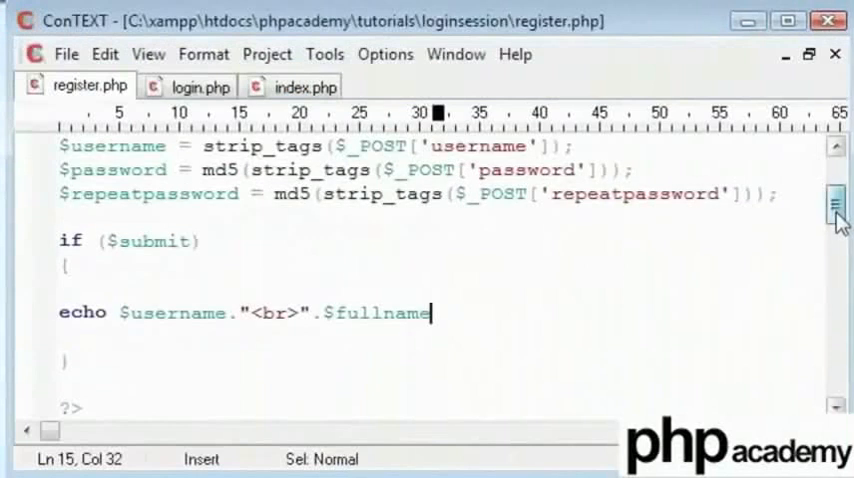
{"action": "type", "text": ";"}
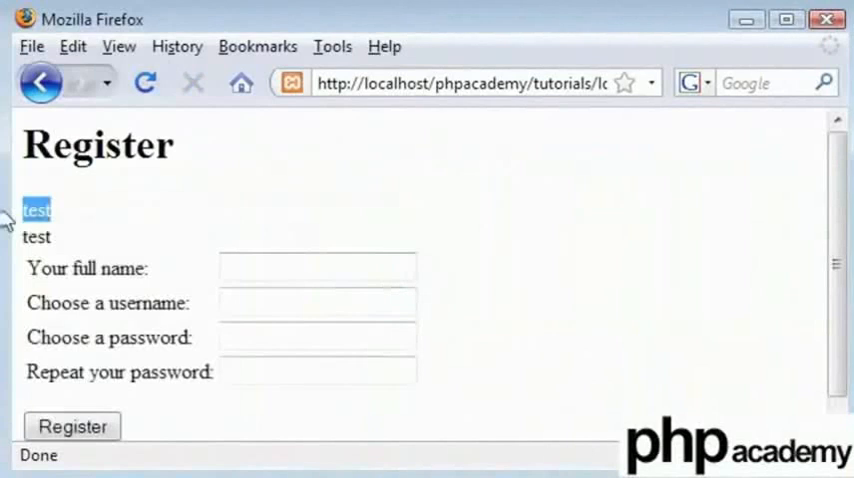
{"action": "type", "text": "<body"}
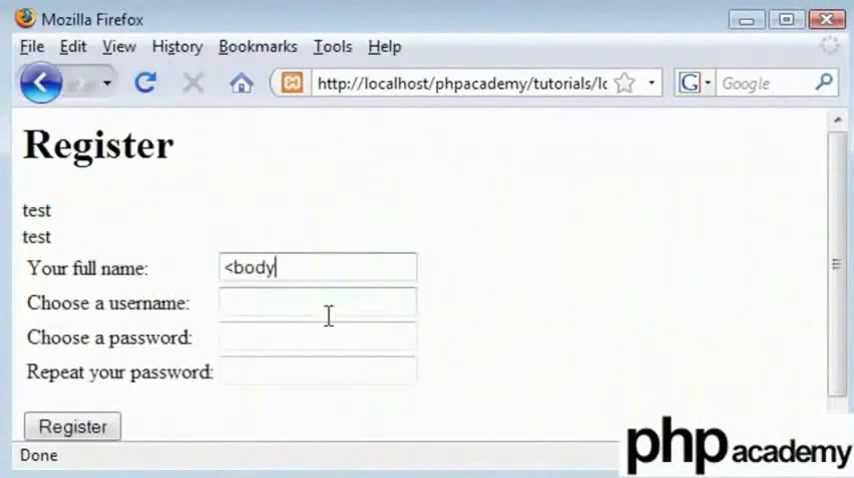
{"action": "type", "text": ">"}
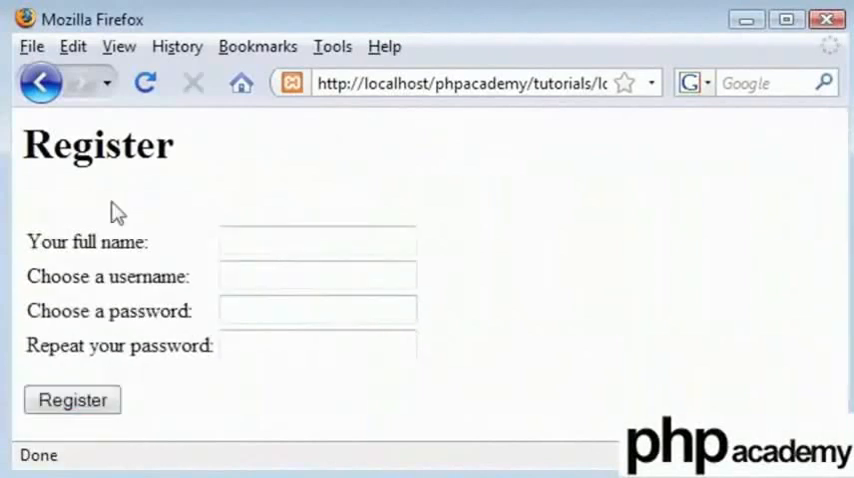
- Submit <img src=""> as the full name and confirm nothing is echoed
{"action": "left_click", "coordinate": [317, 241]}
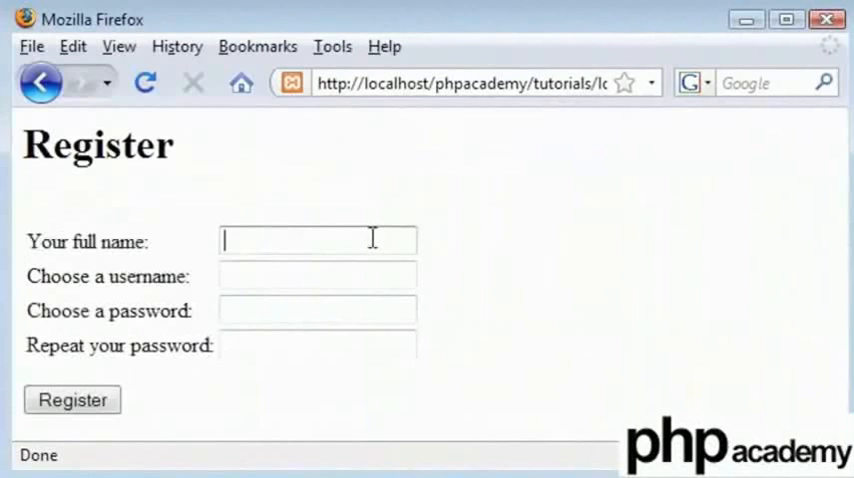
{"action": "type", "text": "<img sr"}
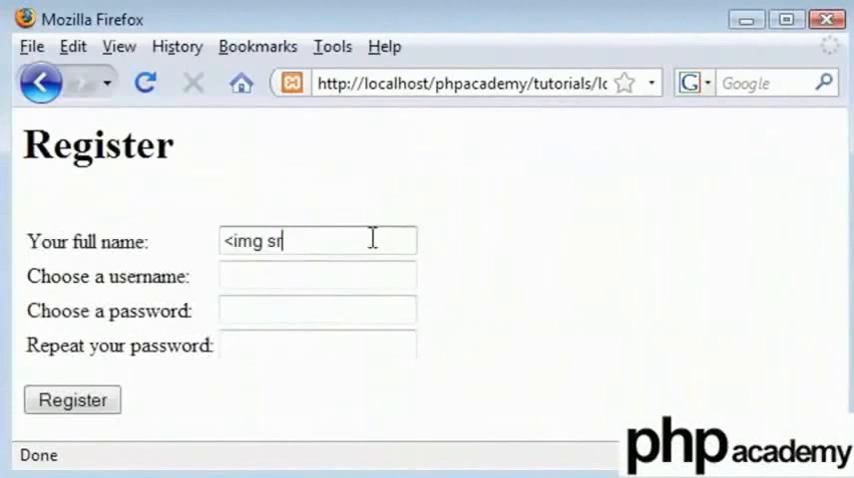
{"action": "left_click", "coordinate": [72, 399]}
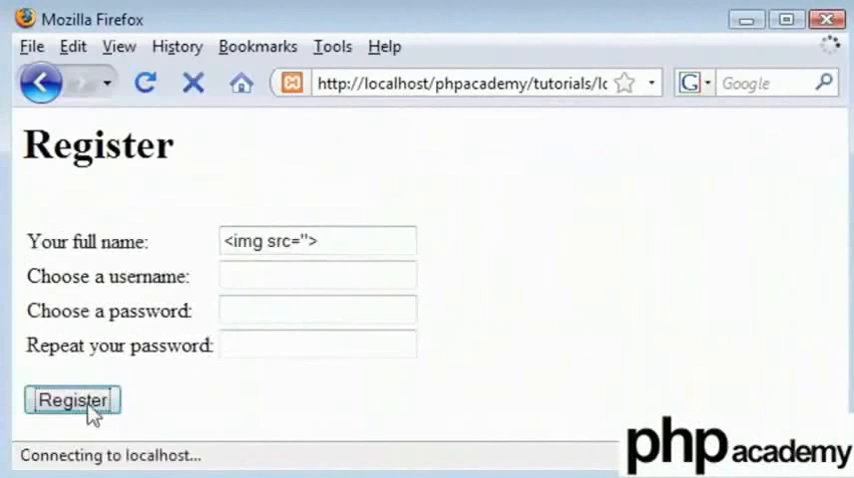
- Submit 'alex' as the full name so alex is echoed
{"action": "left_click", "coordinate": [72, 399]}
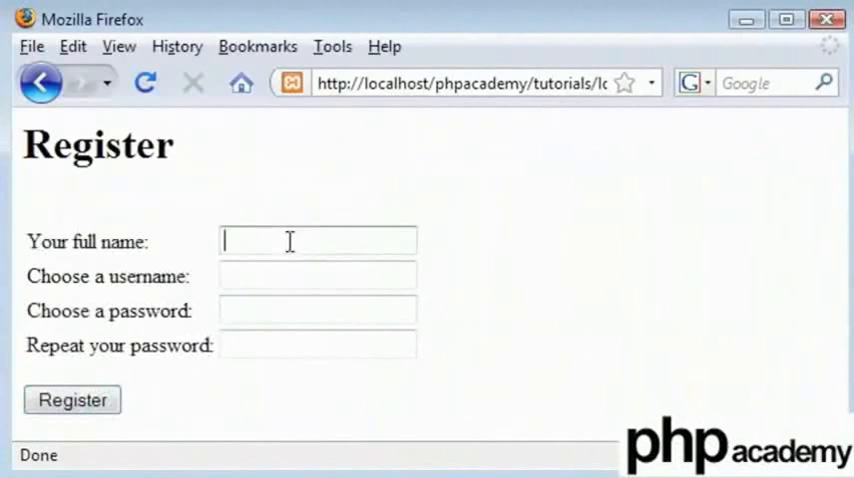
{"action": "left_click", "coordinate": [72, 400]}
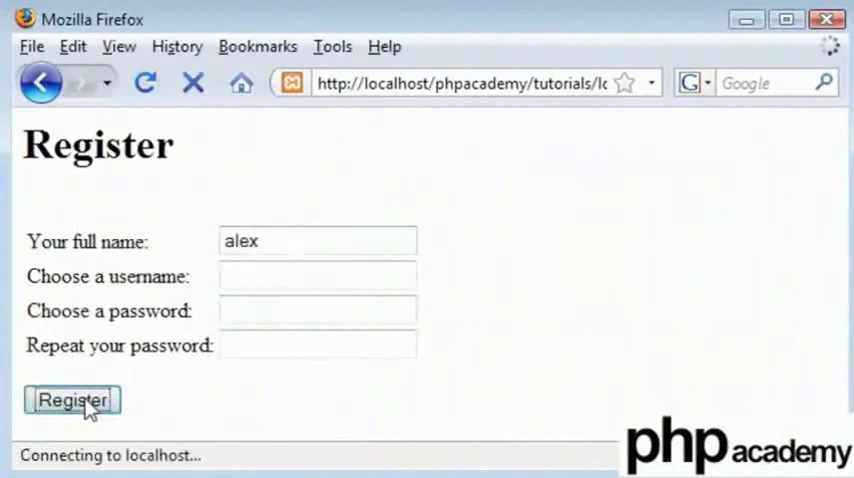
{"action": "left_click", "coordinate": [72, 400]}
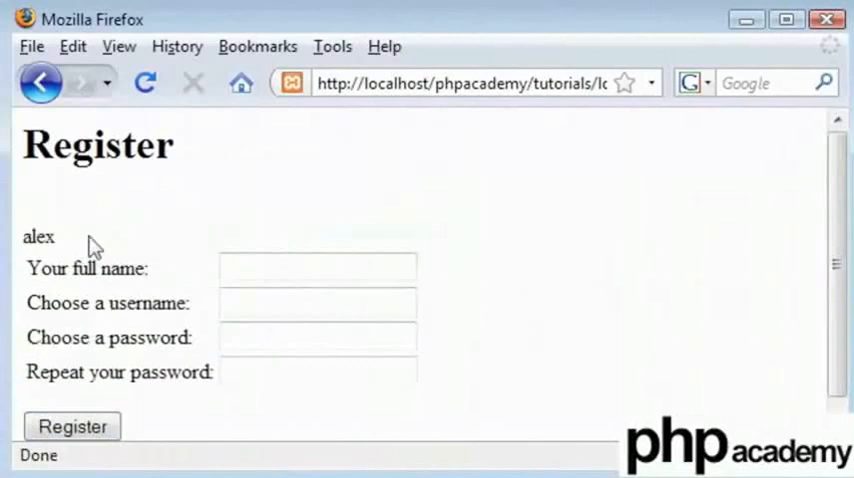
{"action": "mouse_move", "coordinate": [239, 206]}
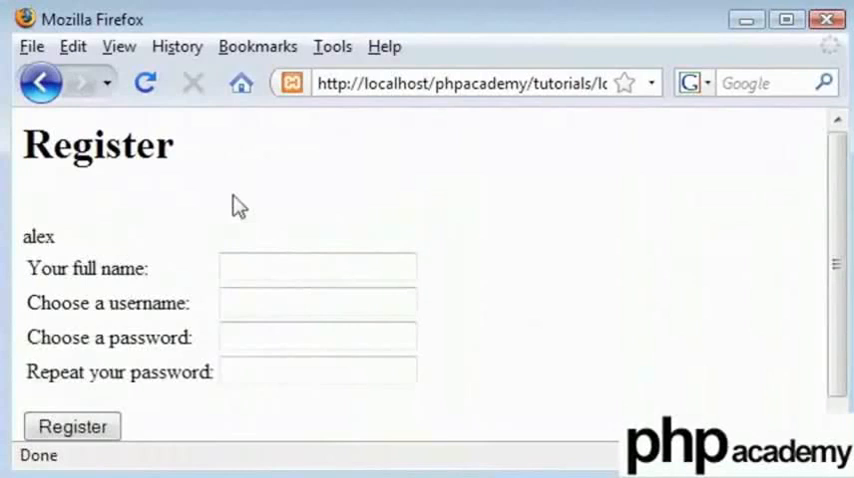
{"action": "mouse_move", "coordinate": [335, 333]}
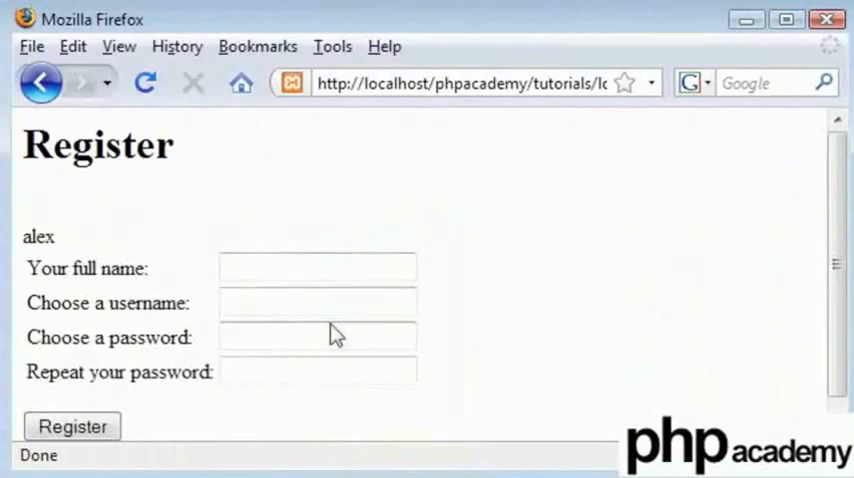
{"action": "mouse_move", "coordinate": [584, 192]}
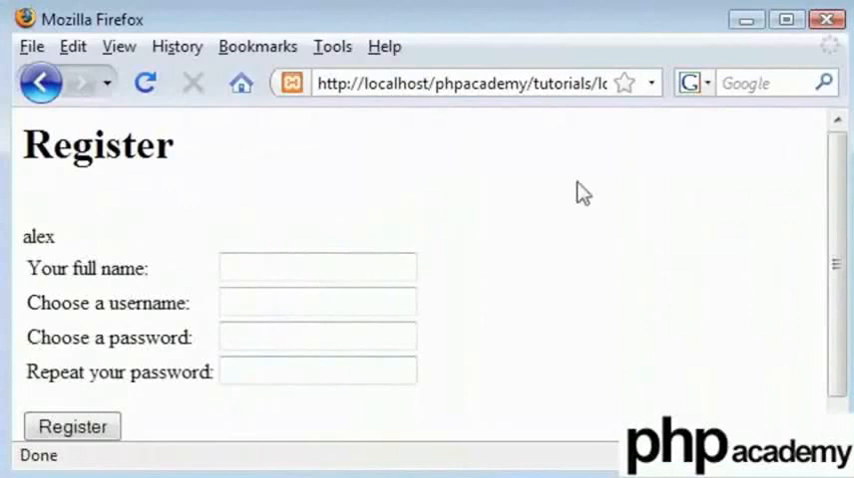